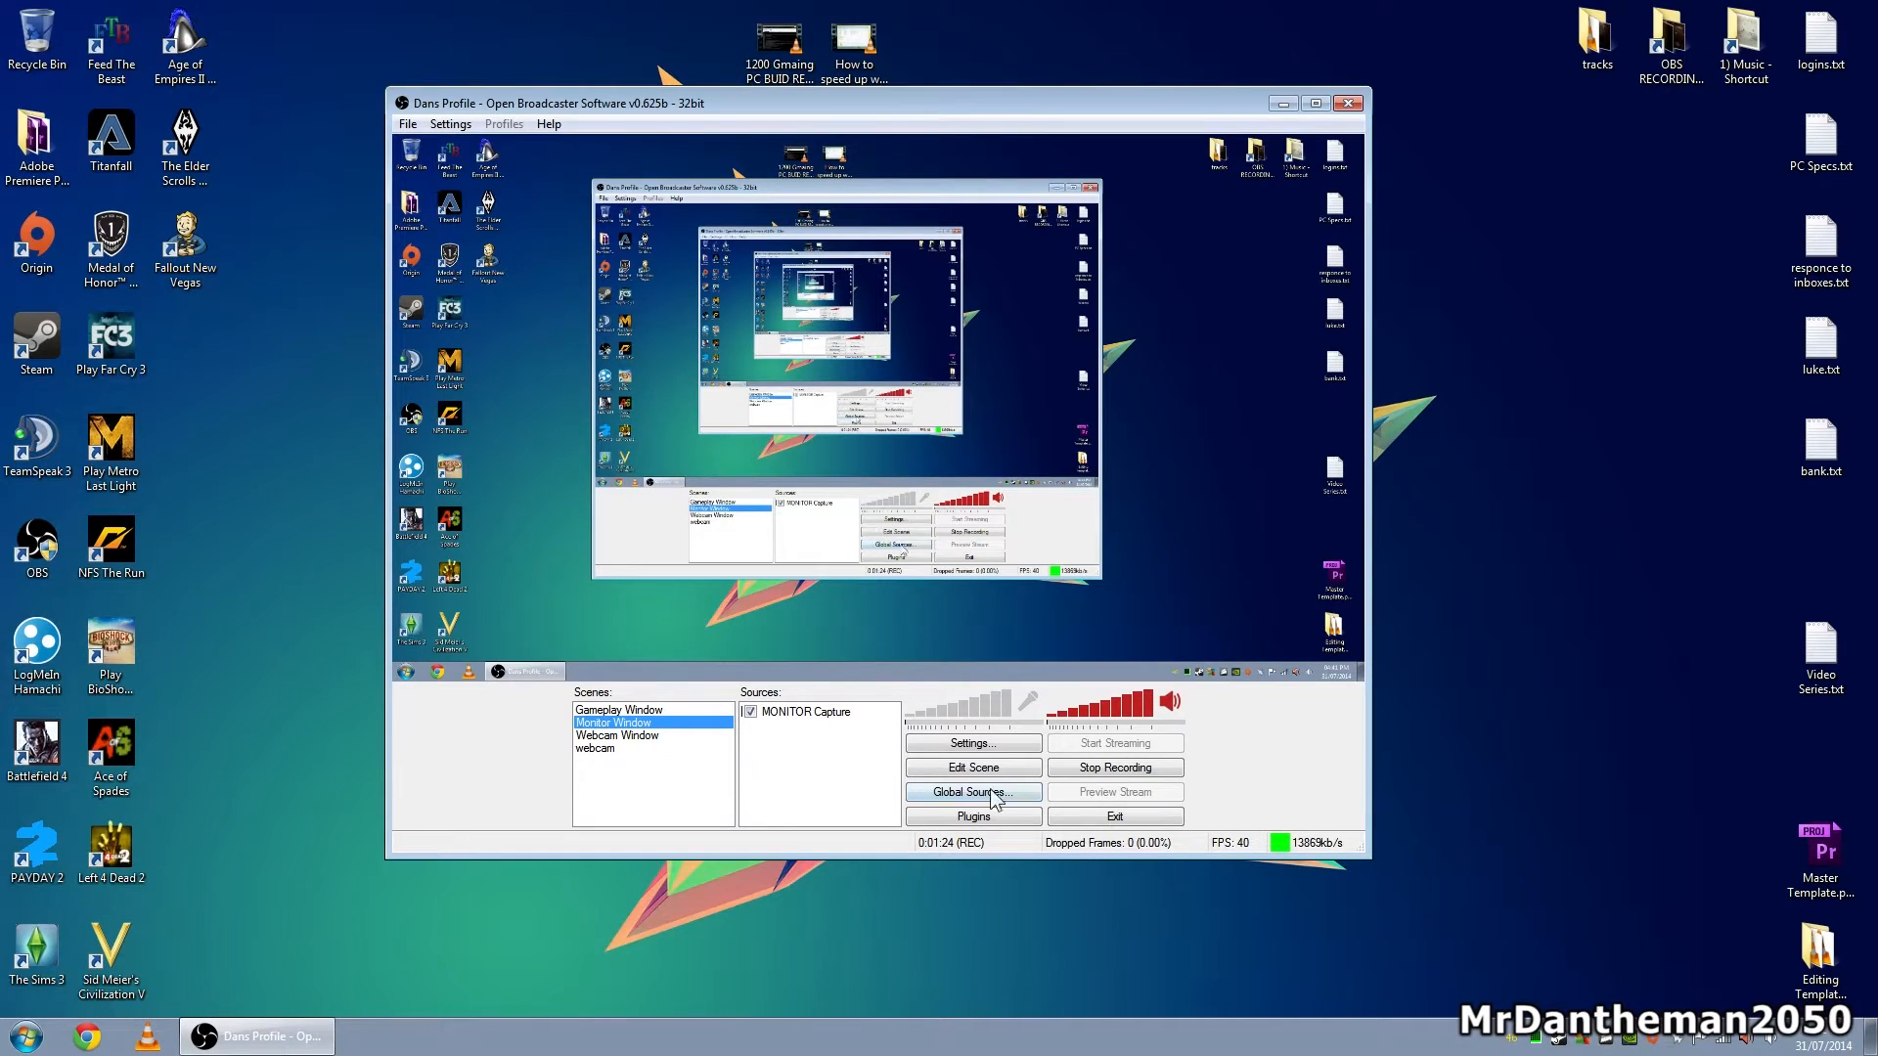
- Browse the global sources and their types, close the list, then select the Gameplay Window scene
{"action": "left_click", "coordinate": [973, 792]}
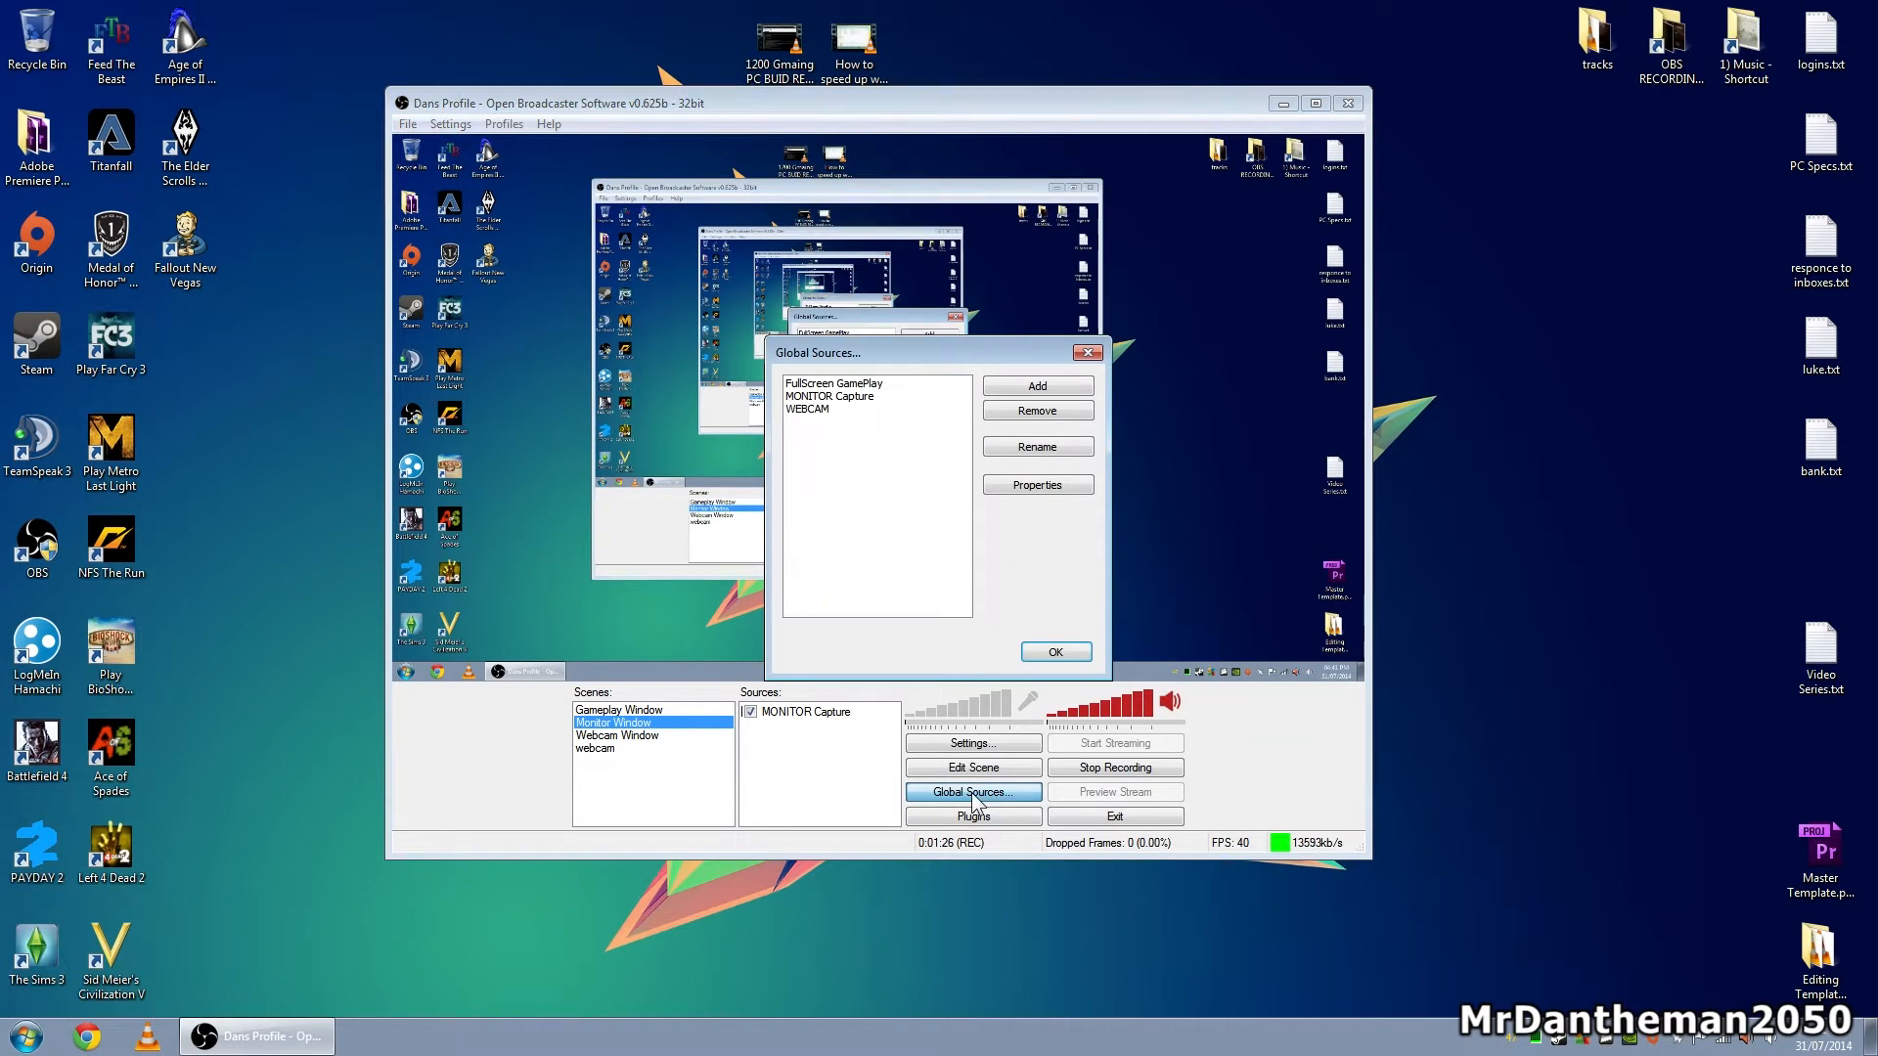
{"action": "left_click", "coordinate": [1038, 386]}
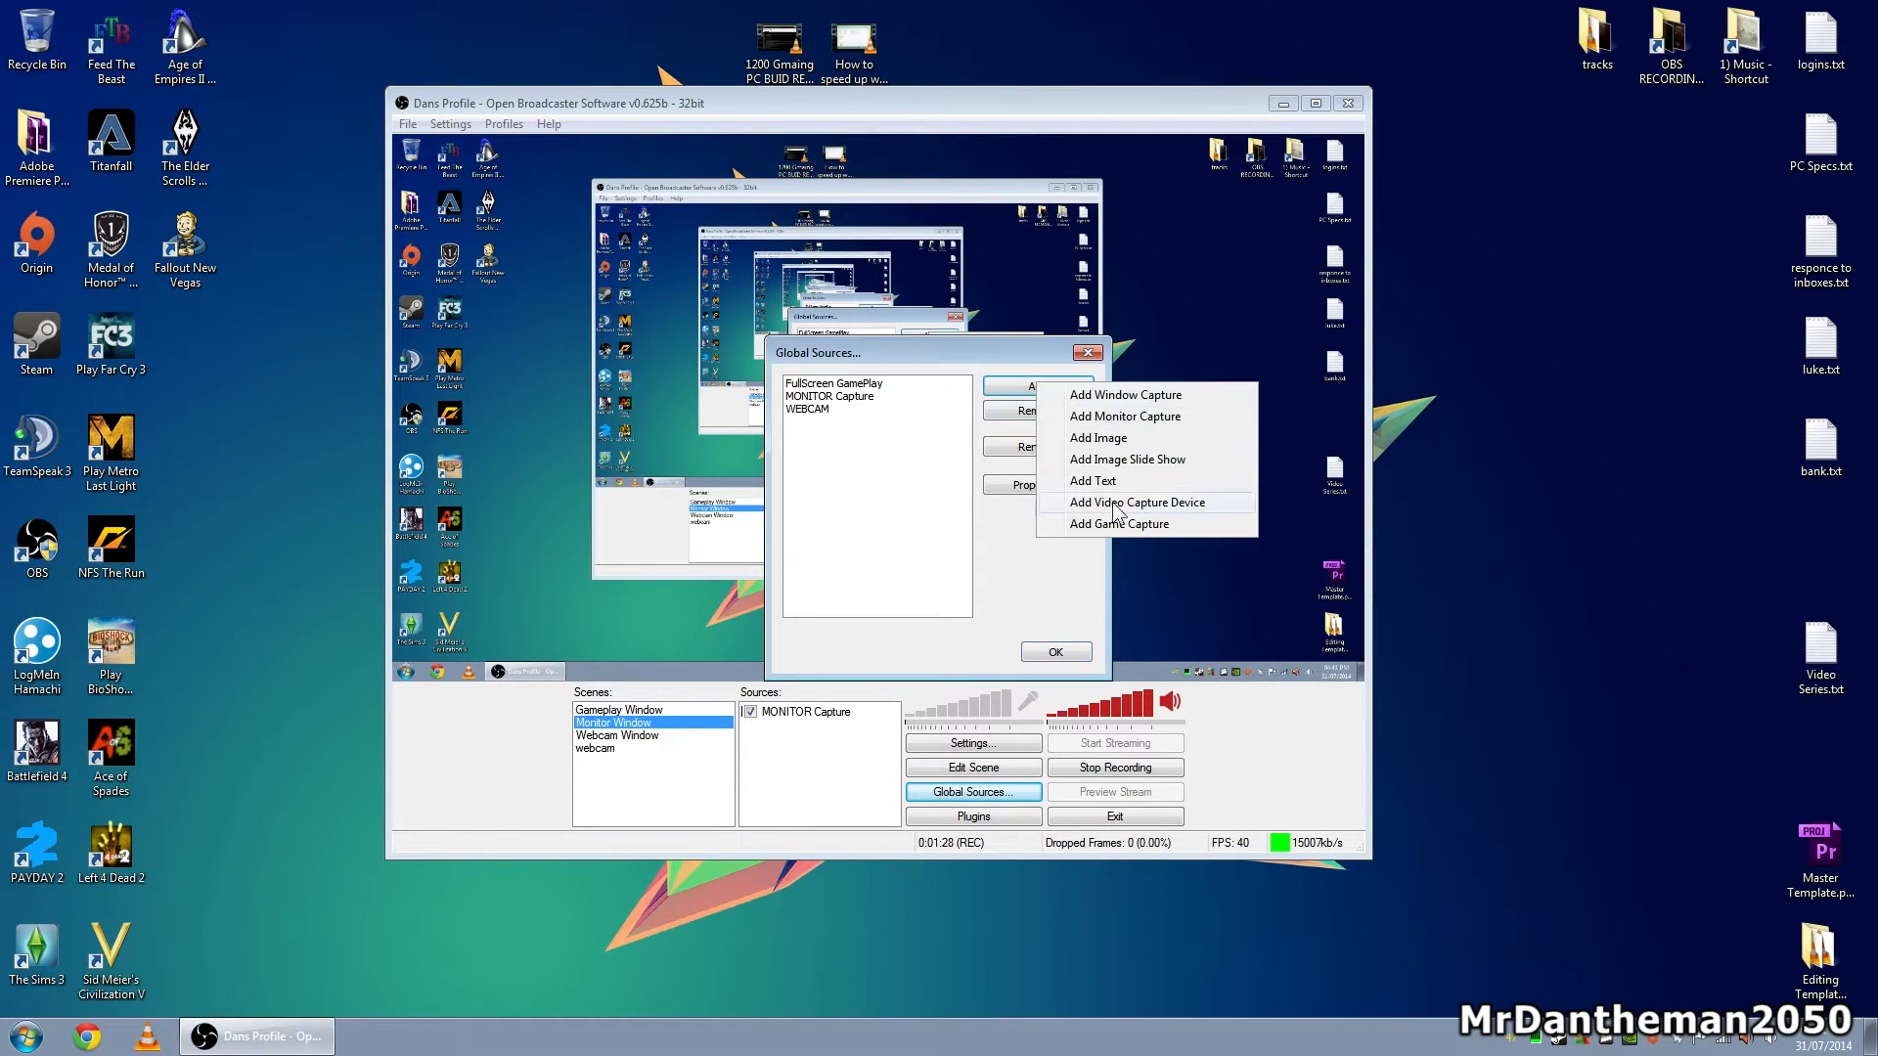
{"action": "mouse_move", "coordinate": [932, 527]}
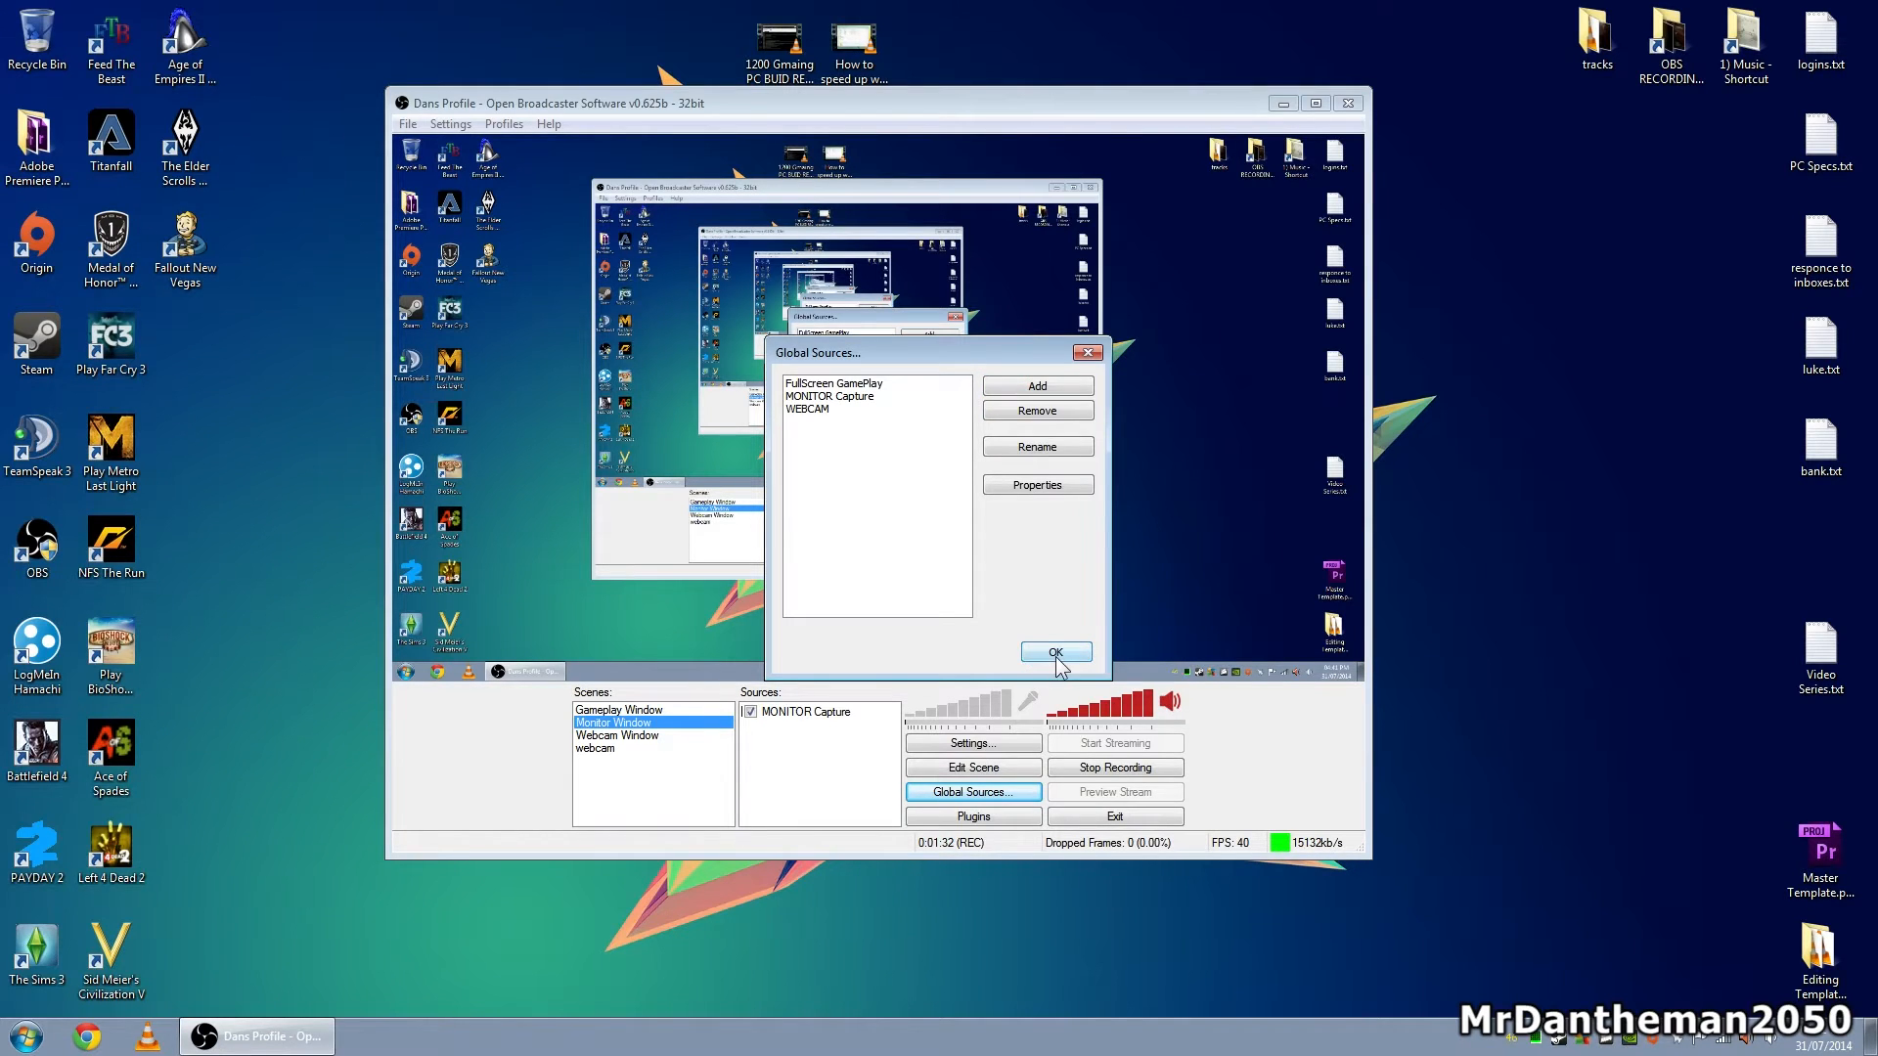
{"action": "left_click", "coordinate": [1055, 653]}
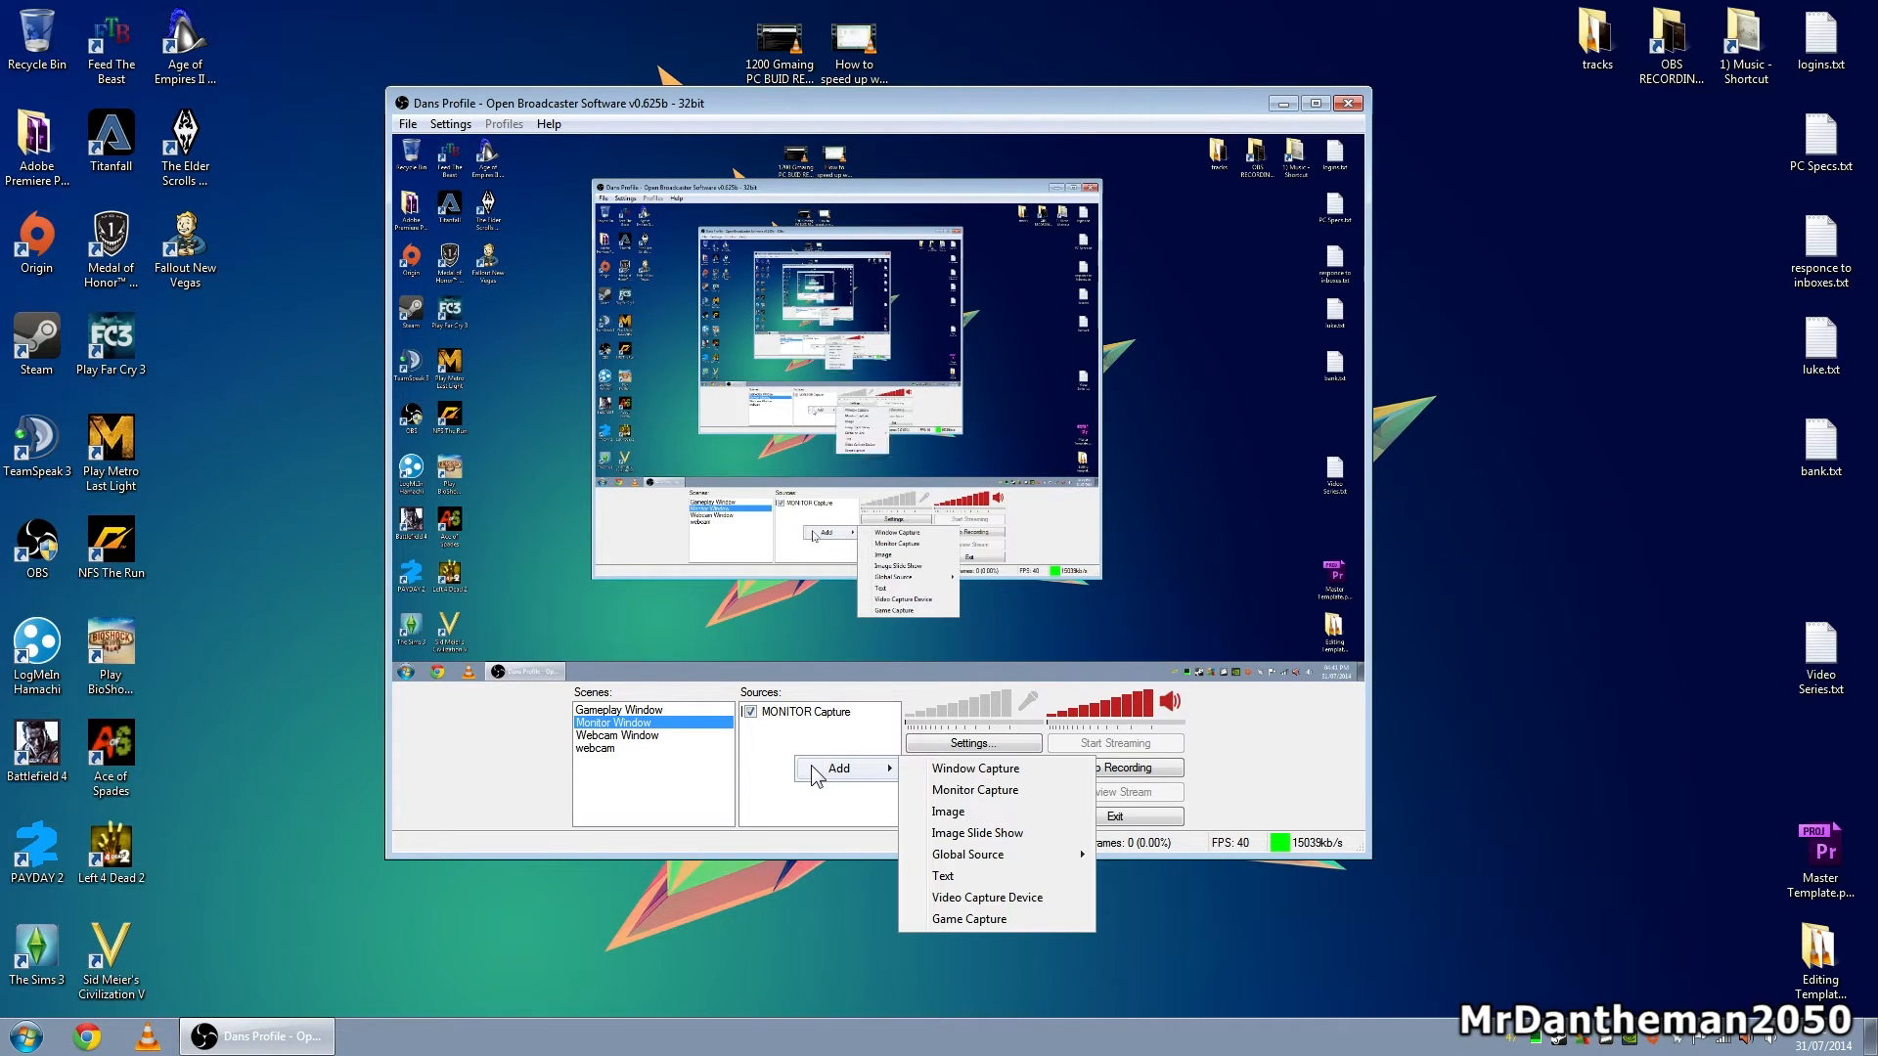
{"action": "mouse_move", "coordinate": [967, 853]}
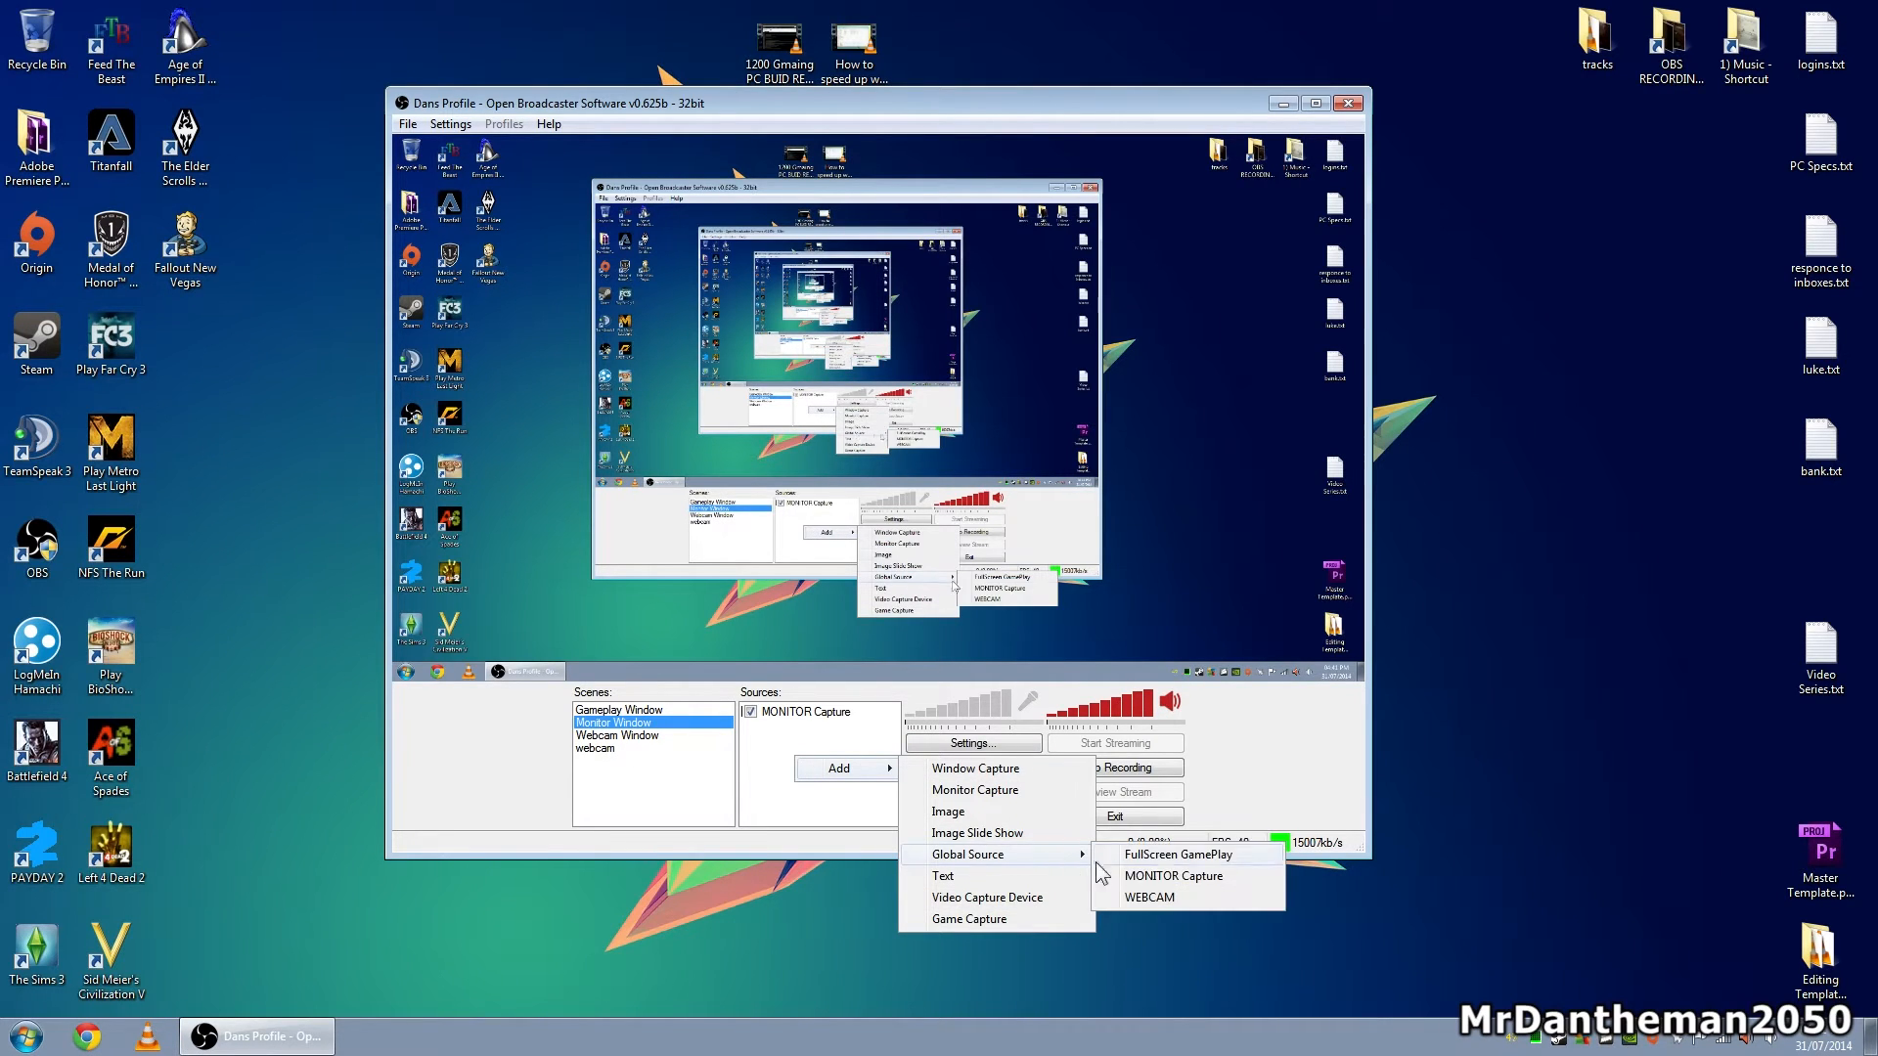
{"action": "mouse_move", "coordinate": [1188, 881]}
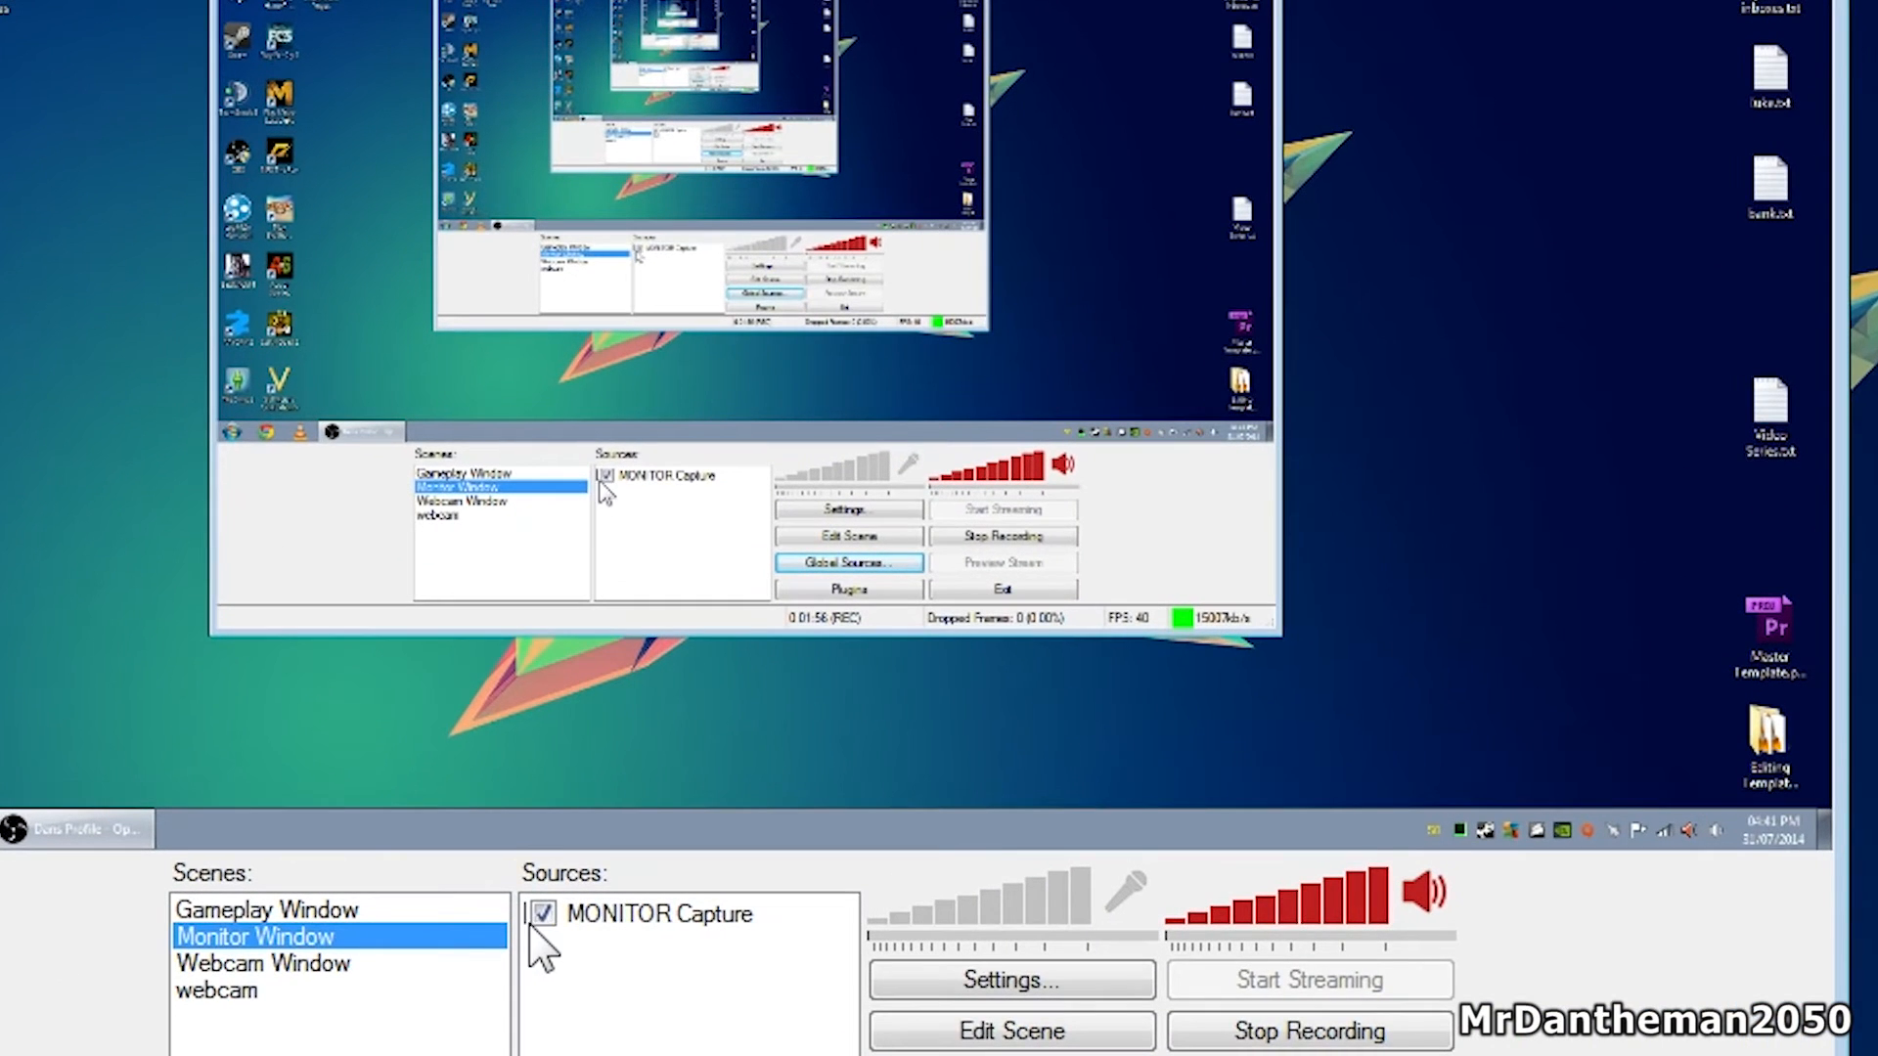
{"action": "mouse_move", "coordinate": [587, 965]}
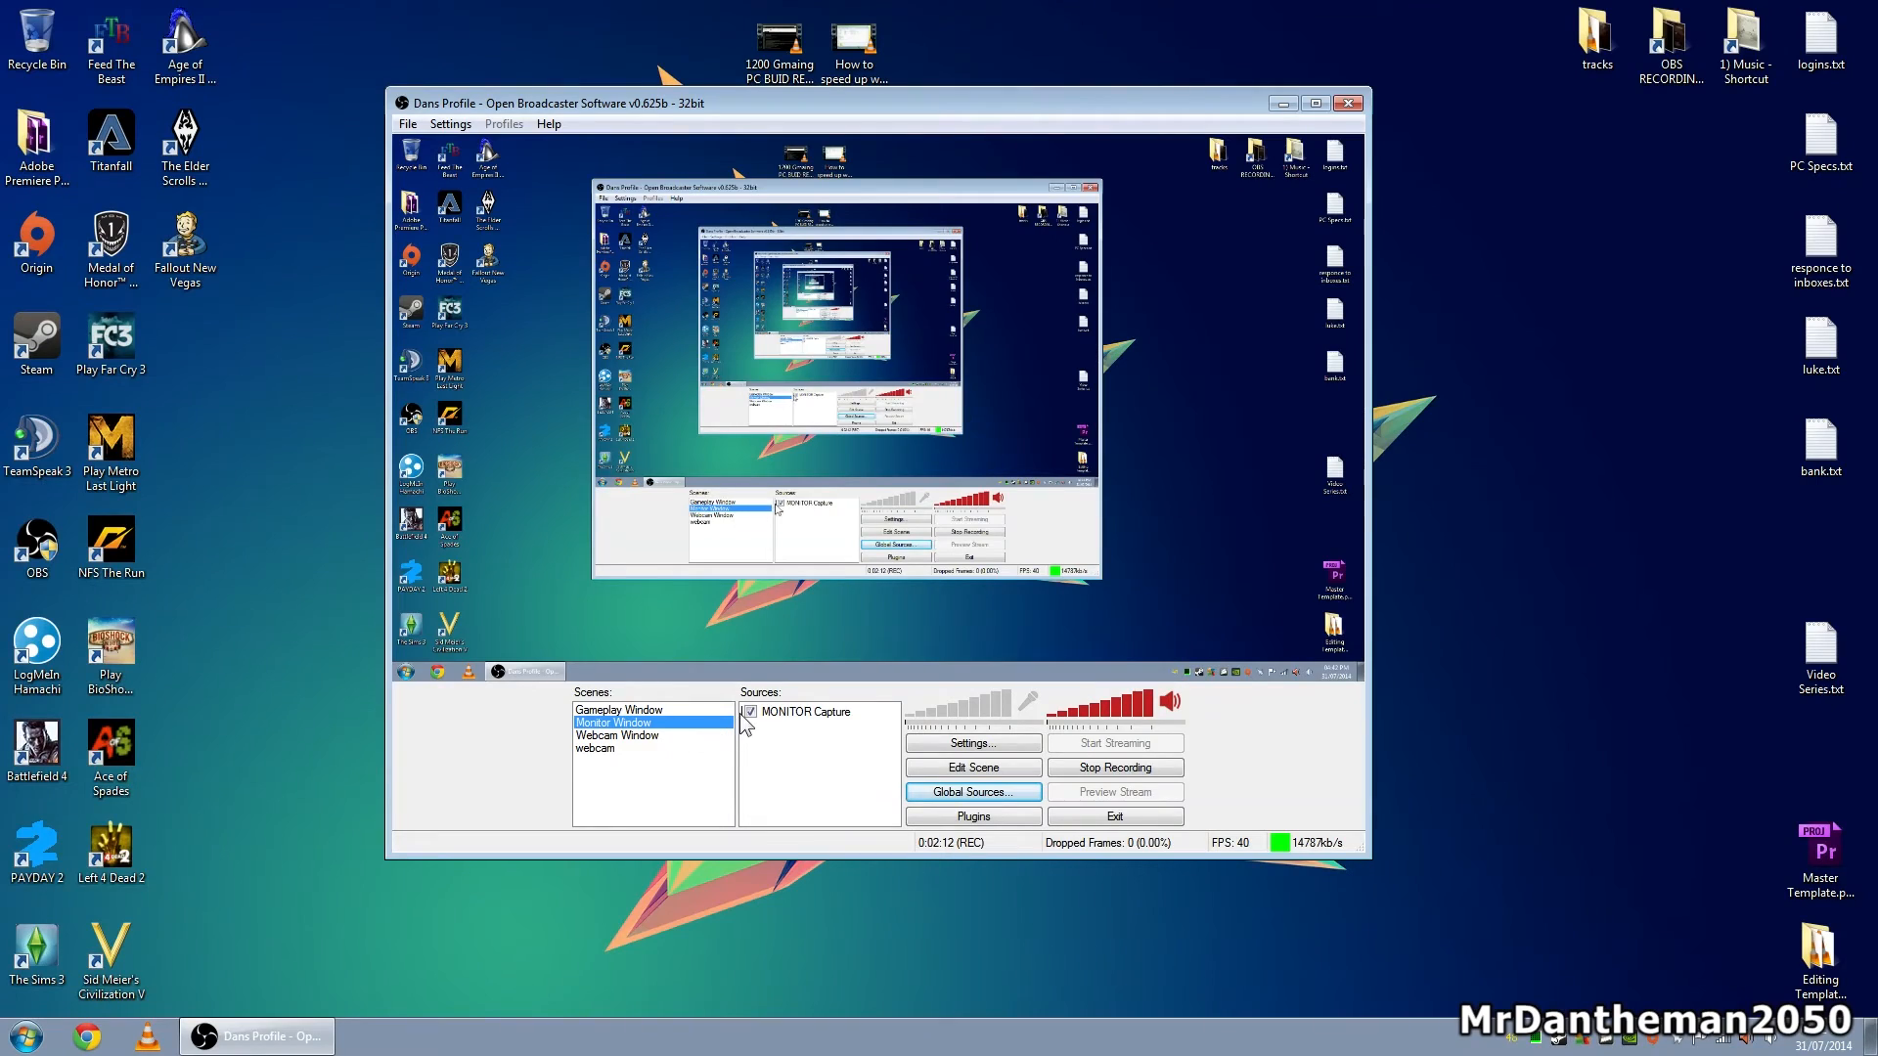
{"action": "left_click", "coordinate": [618, 709]}
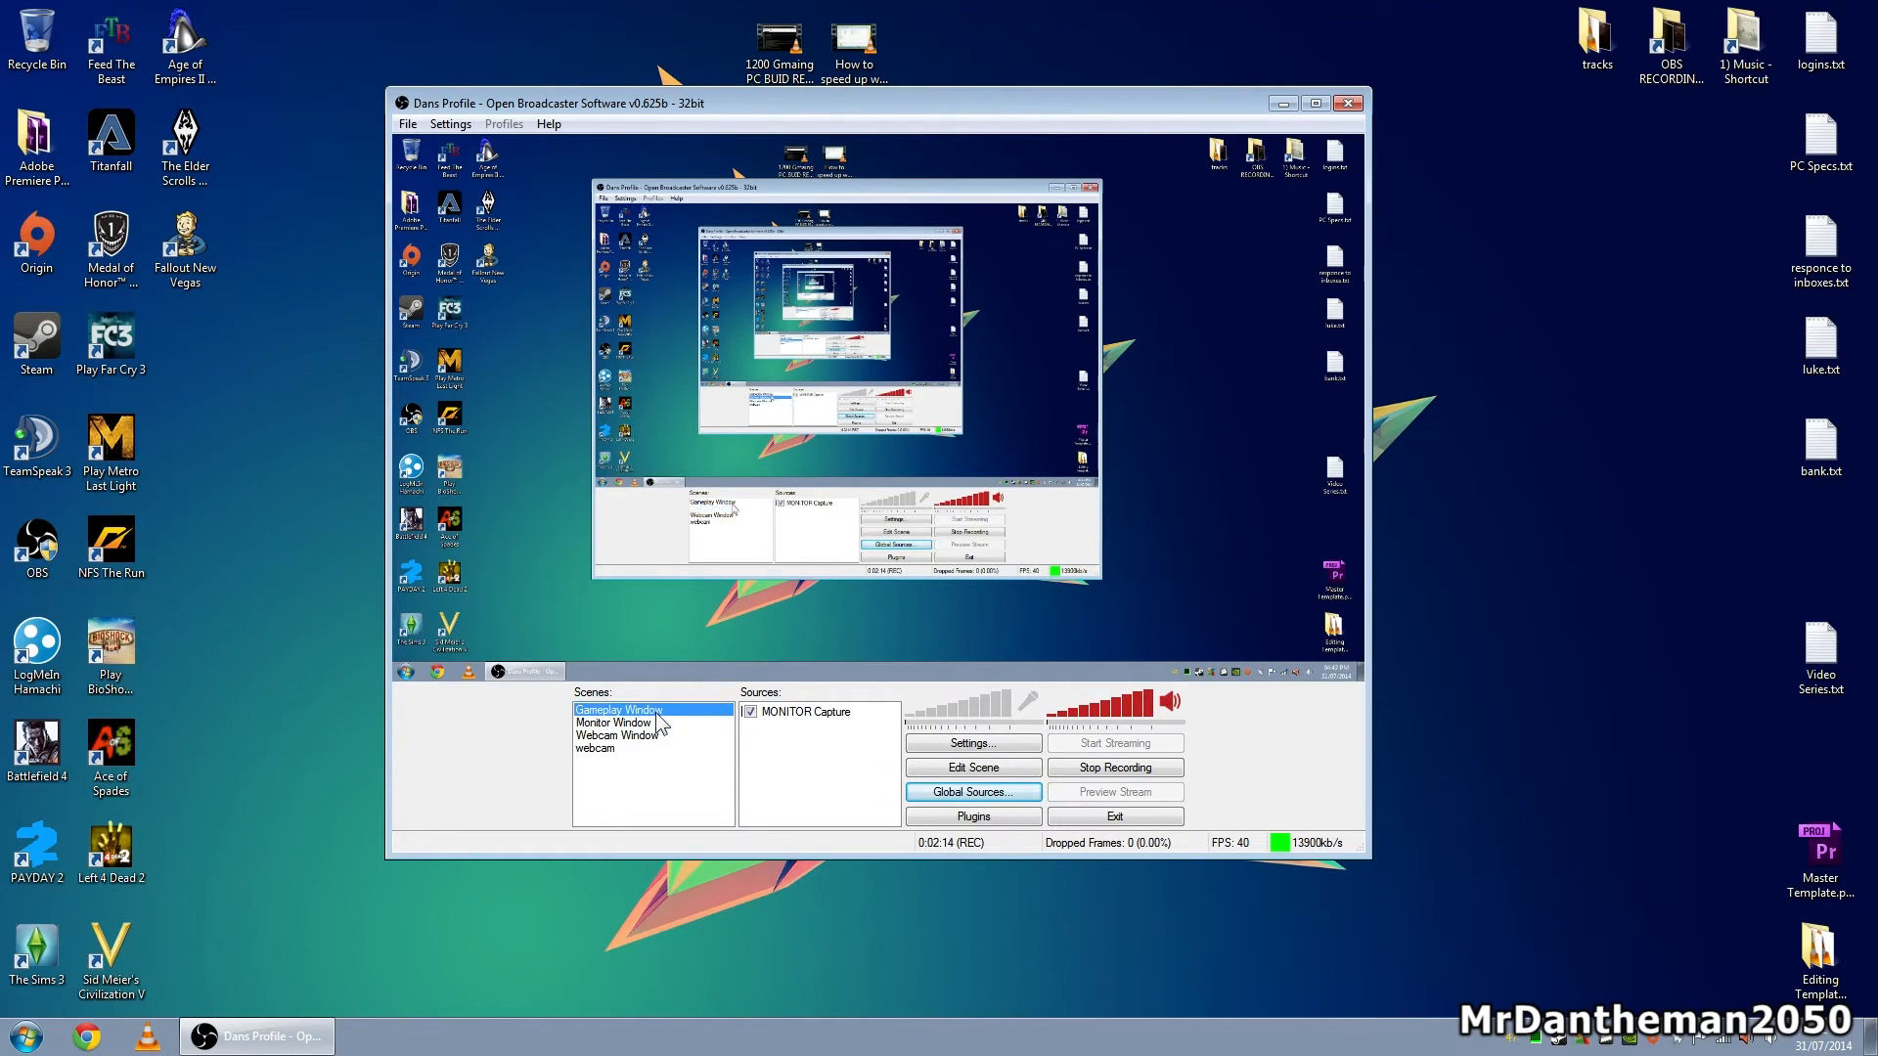
- Reselect Monitor Window in the Scenes list, keeping MONITOR Capture enabled
{"action": "left_click", "coordinate": [613, 723]}
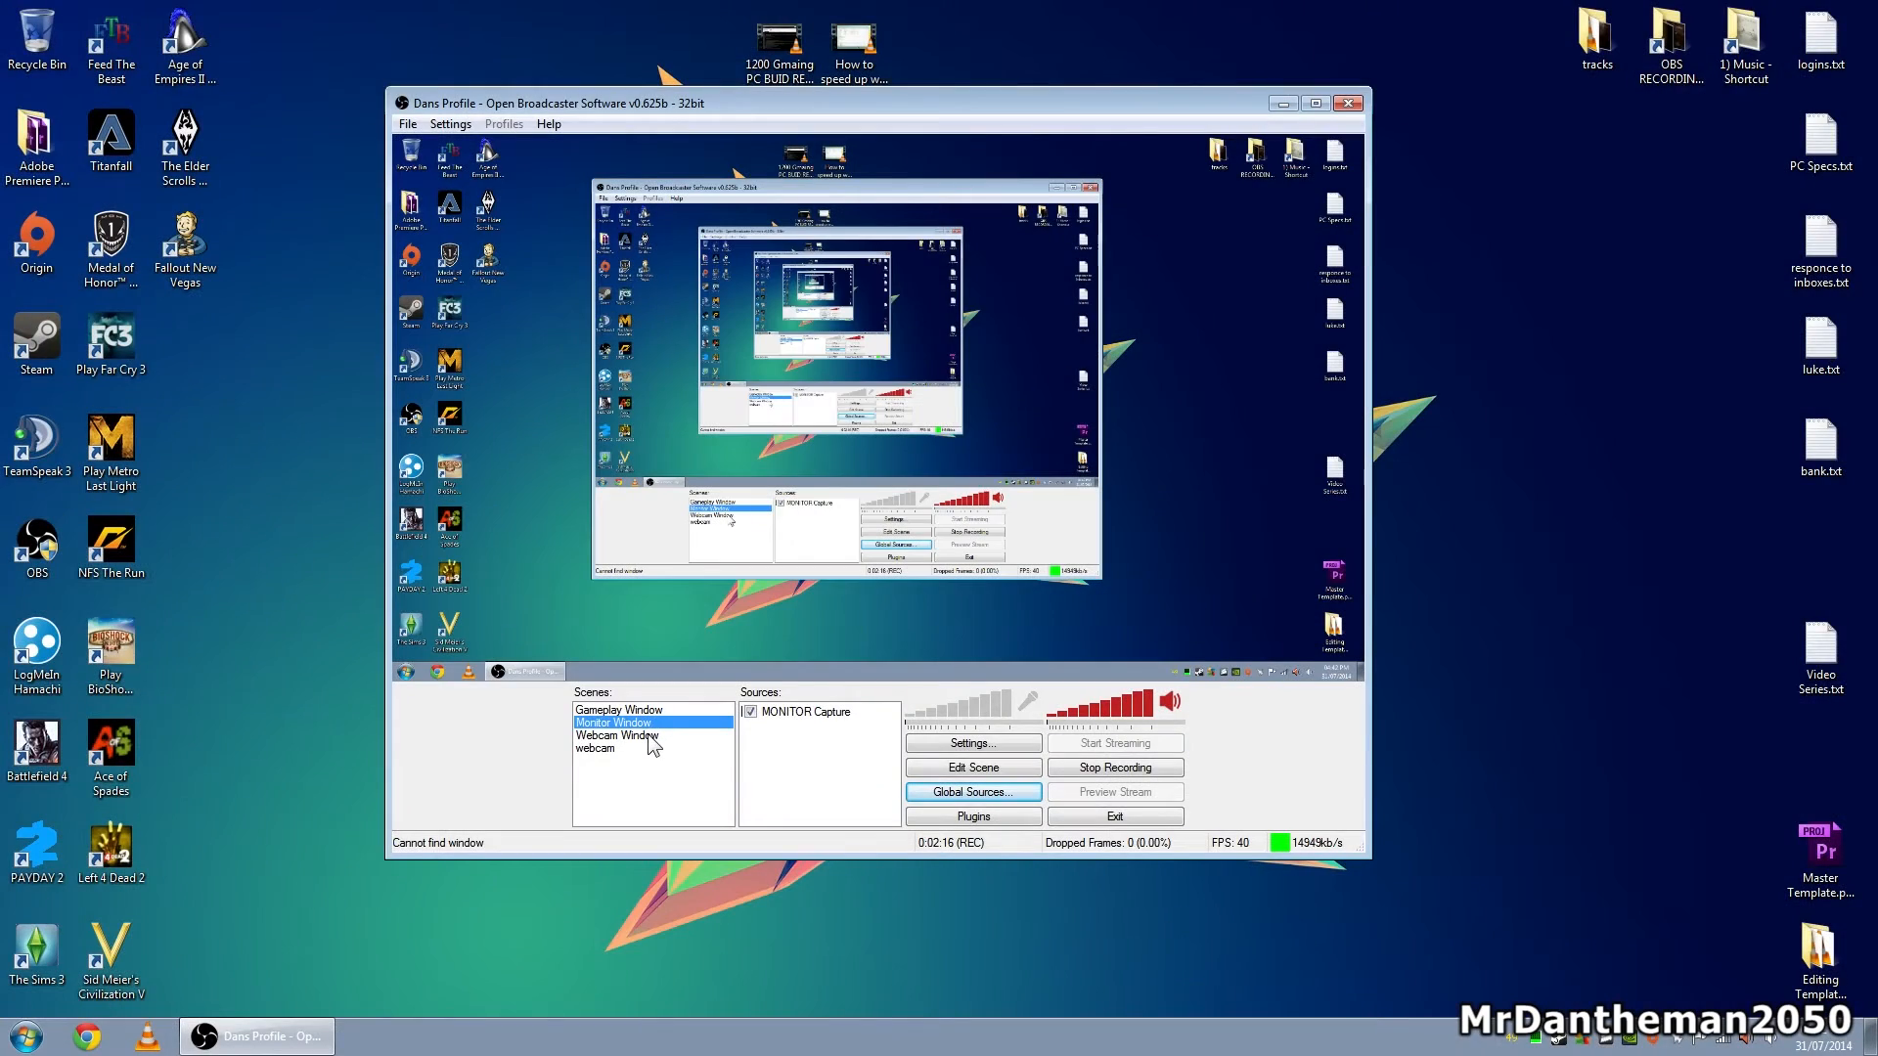
{"action": "mouse_move", "coordinate": [676, 730]}
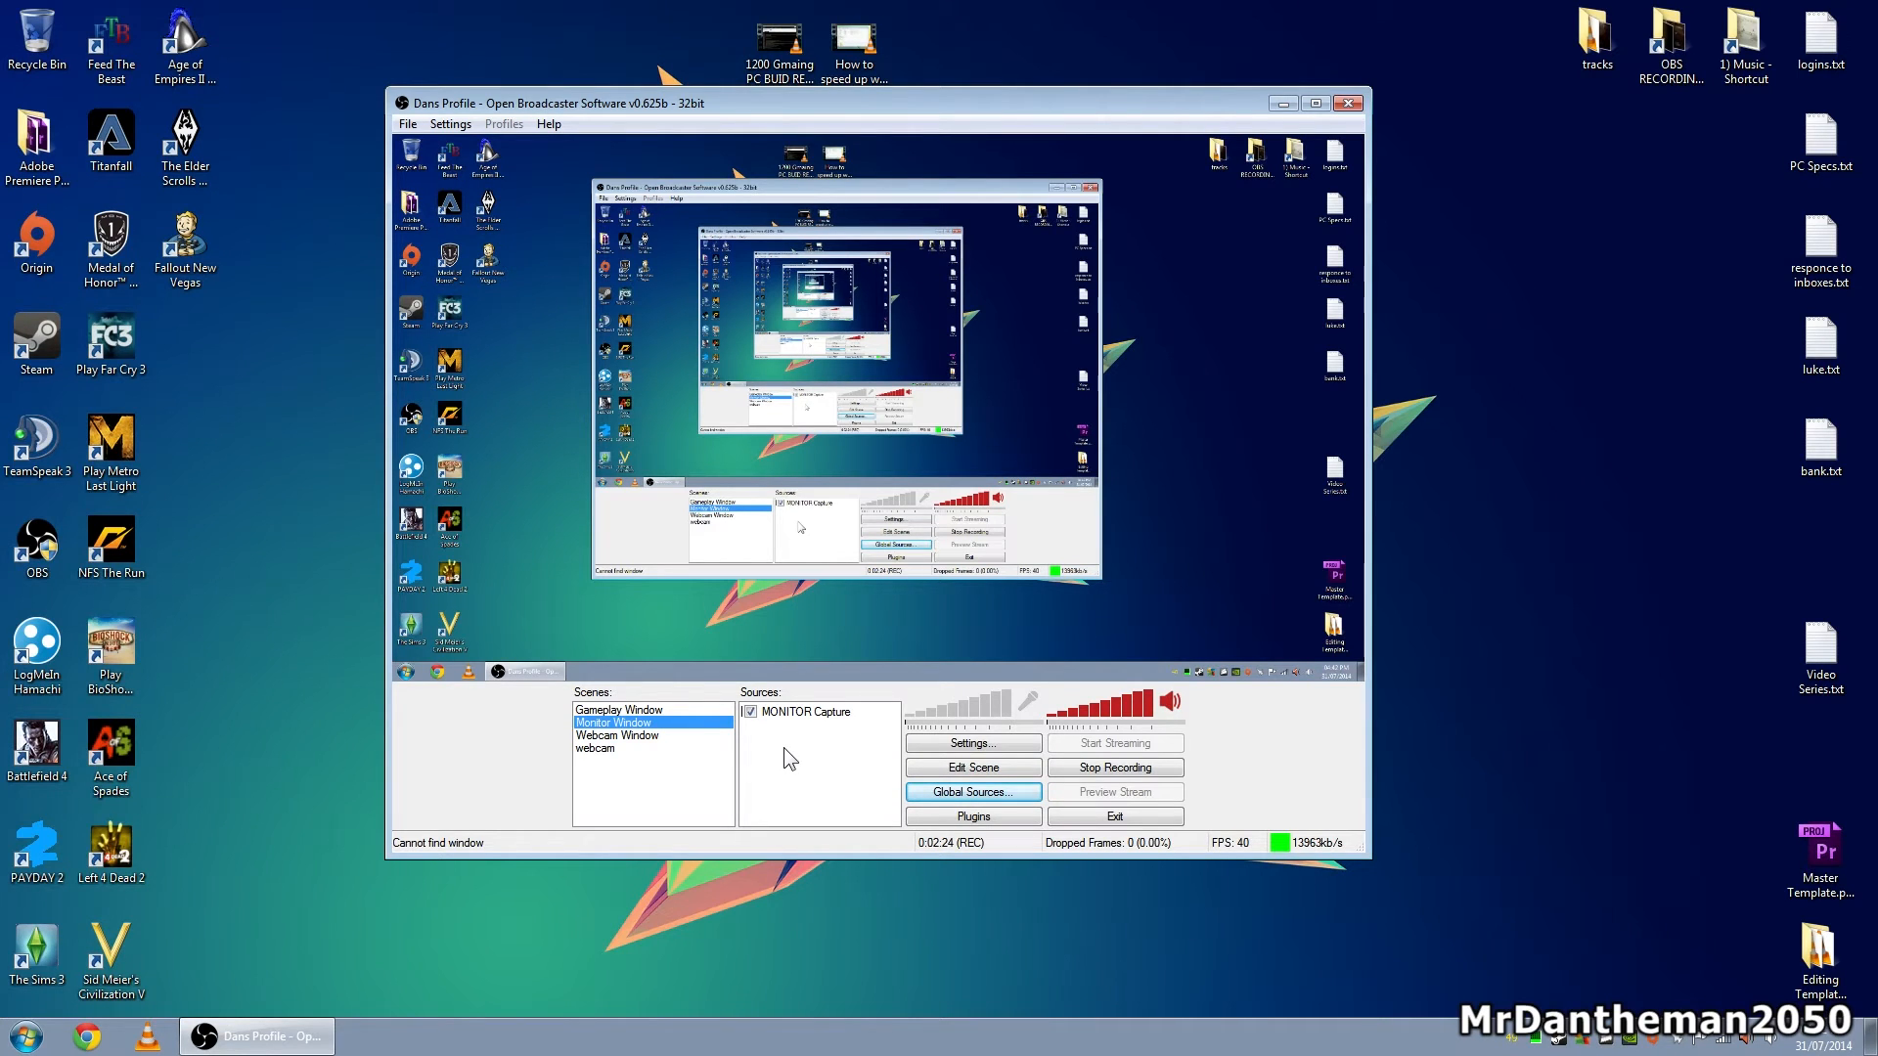
{"action": "mouse_move", "coordinate": [890, 799]}
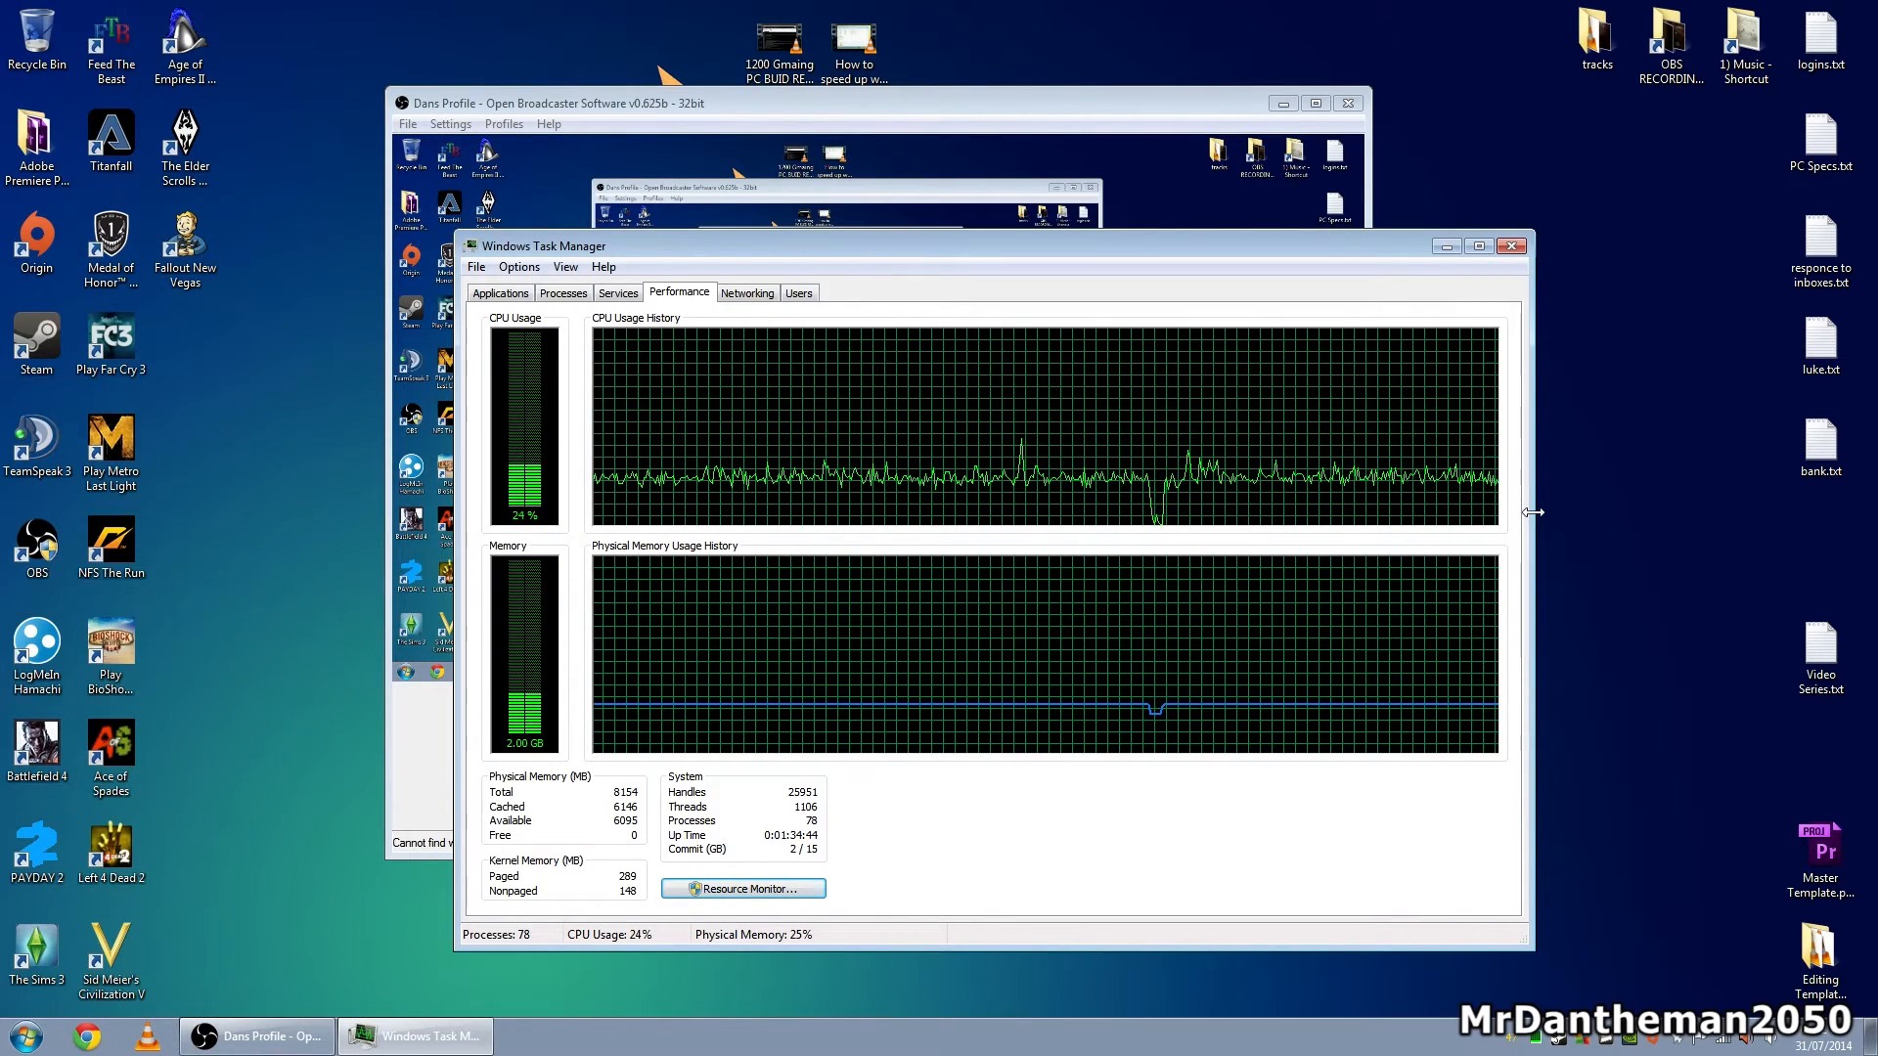
{"action": "mouse_move", "coordinate": [1460, 269]}
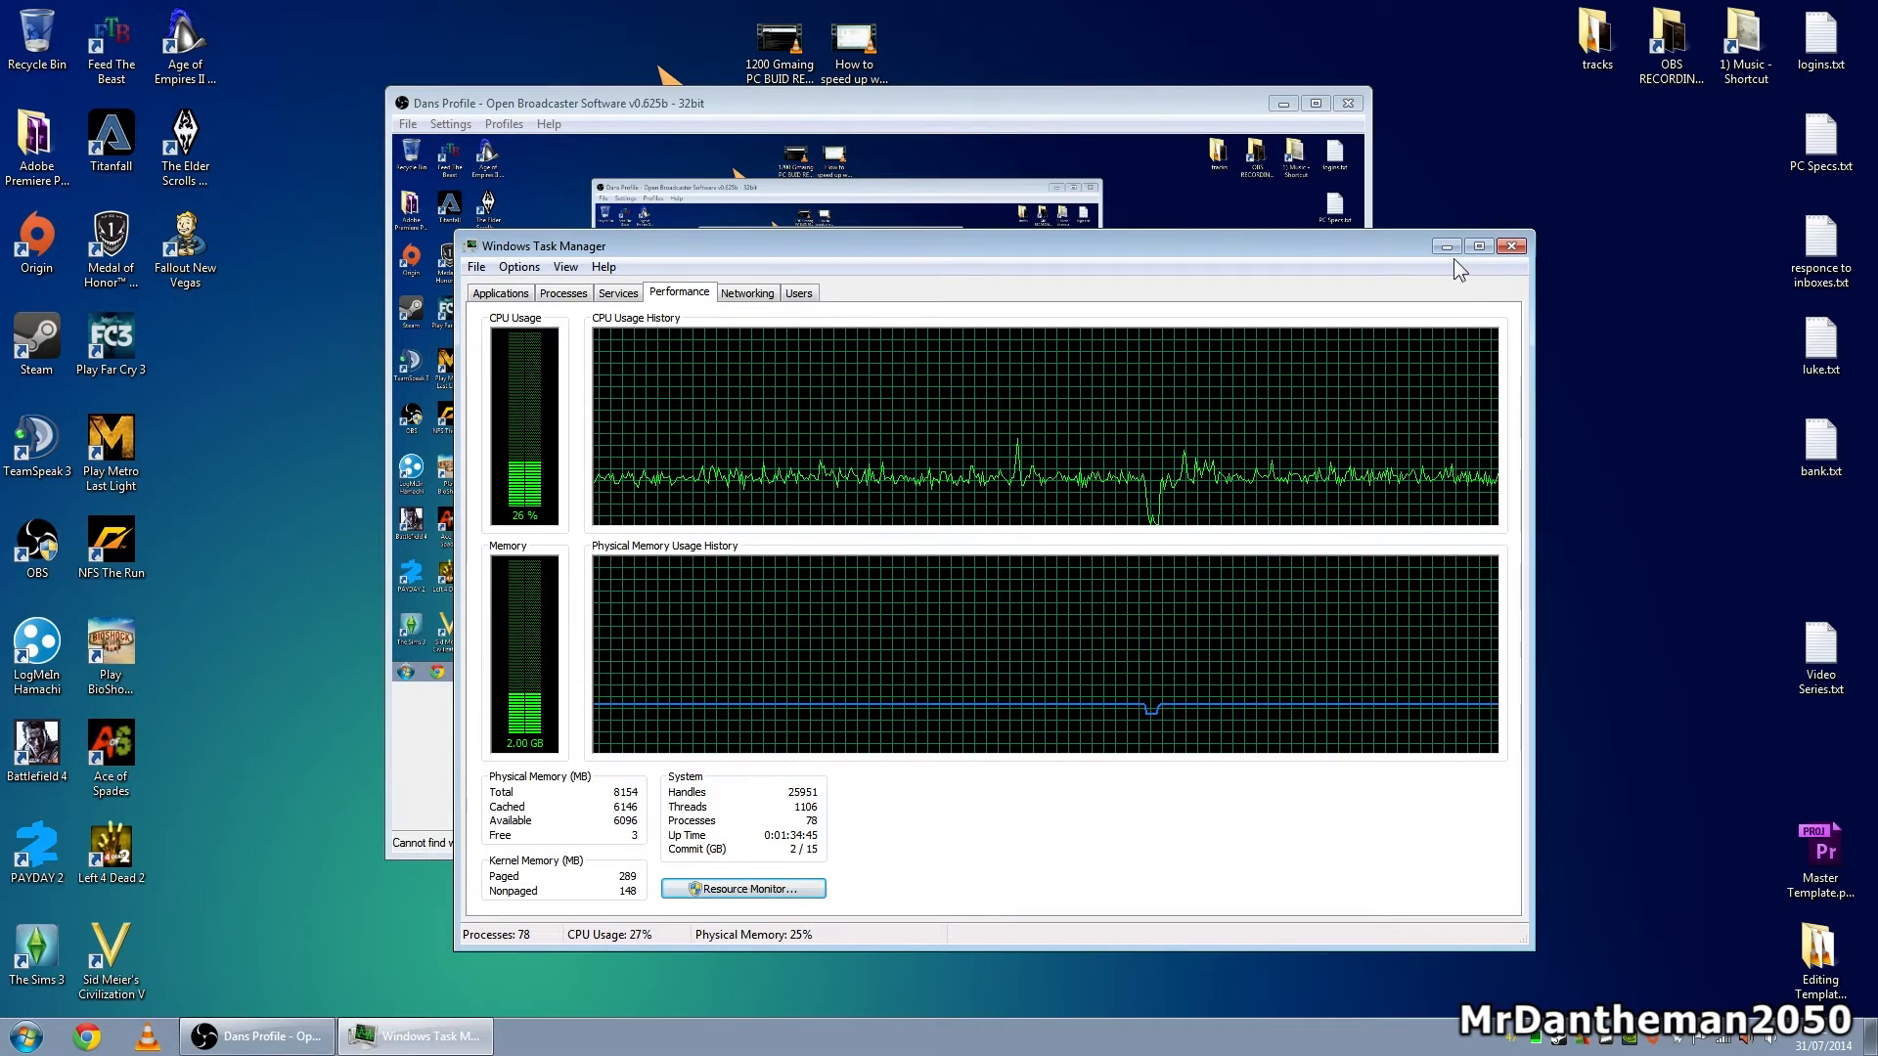
{"action": "mouse_move", "coordinate": [1459, 259]}
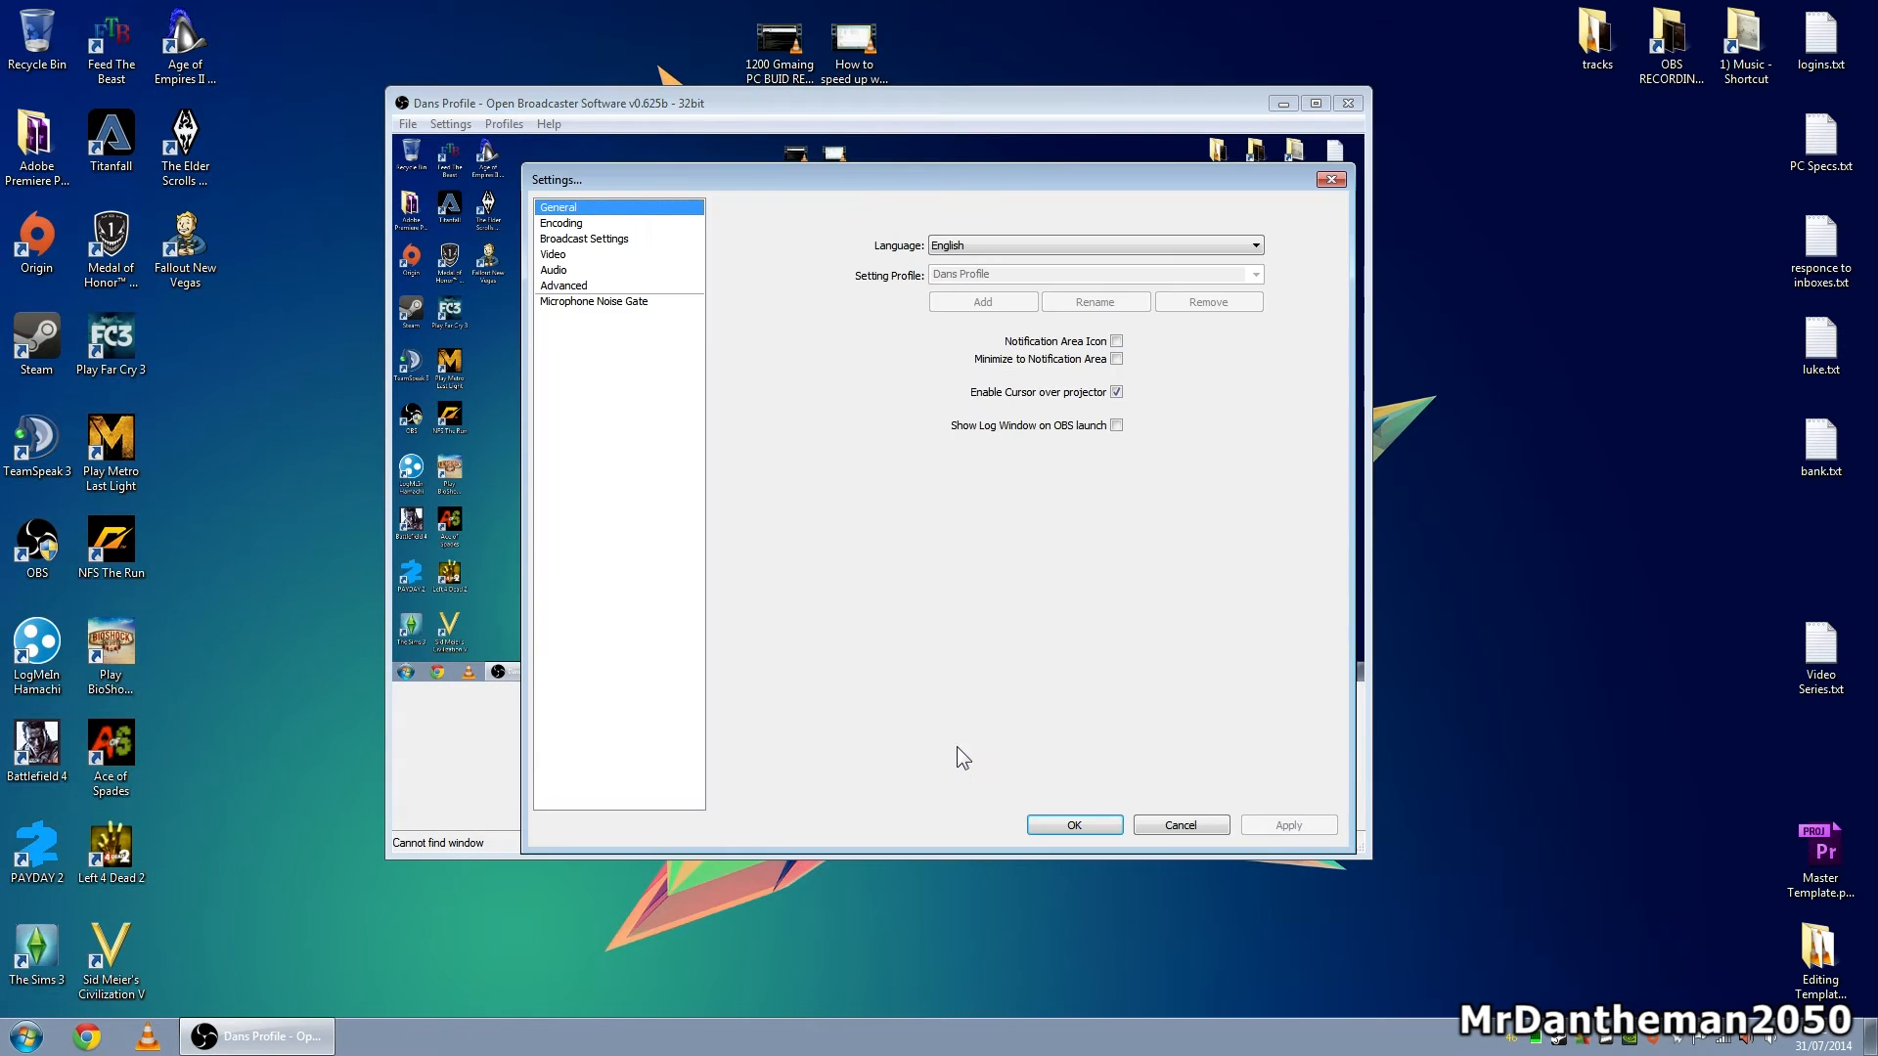
- Choose Nvidia NVENC as the video encoder (15000 kb/s bitrate) and save the settings
{"action": "left_click", "coordinate": [561, 223]}
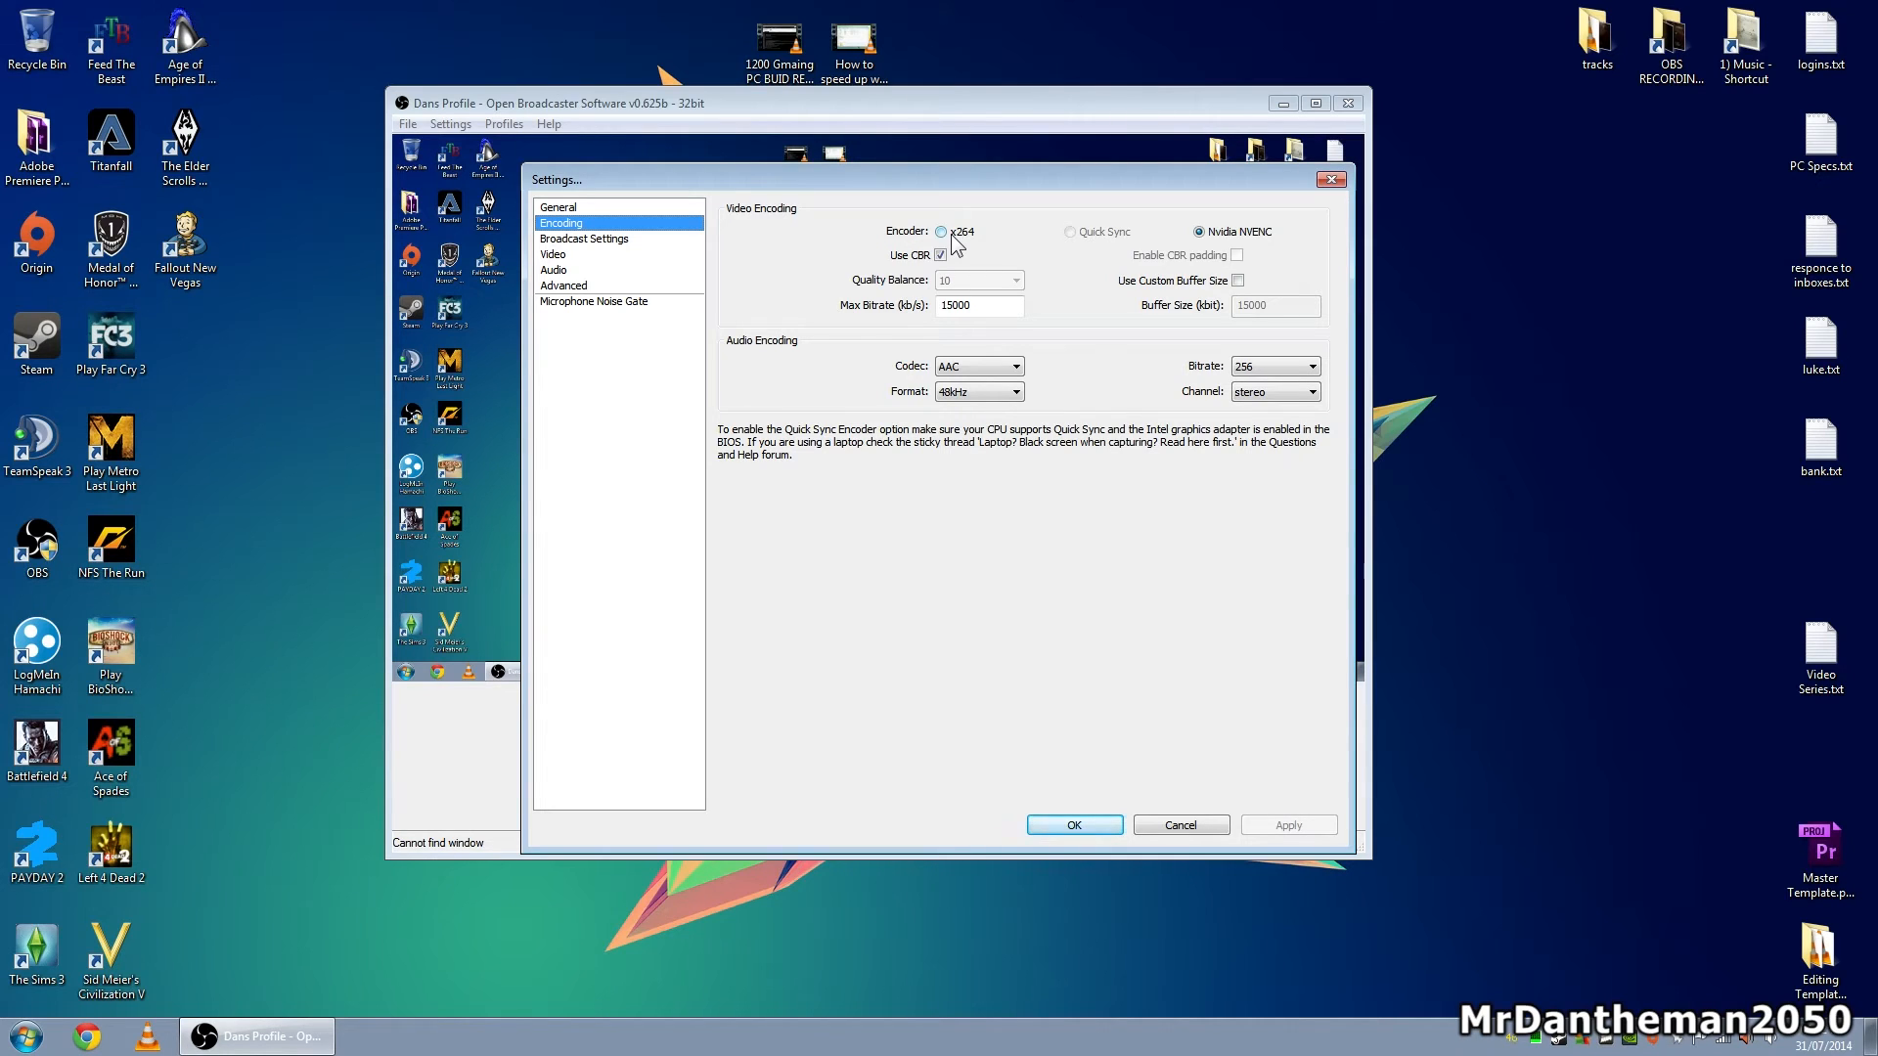
{"action": "left_click", "coordinate": [1199, 232]}
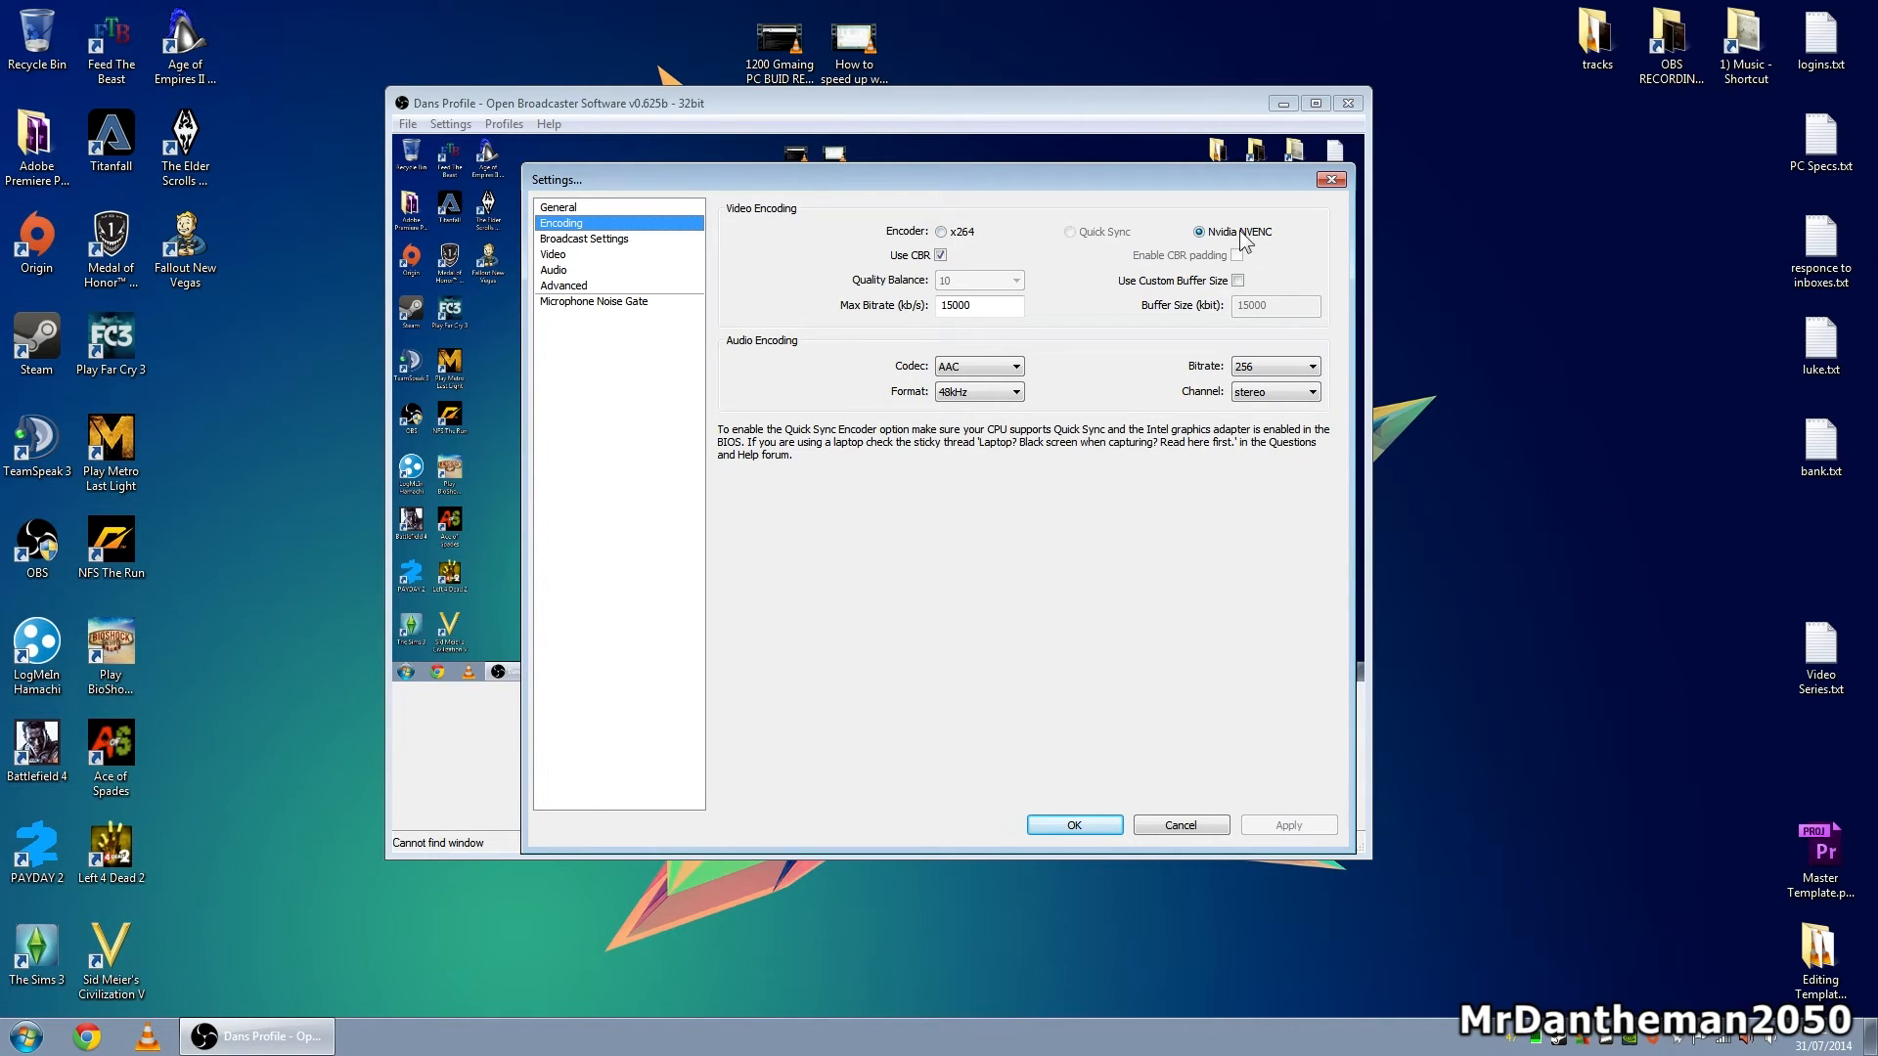
{"action": "mouse_move", "coordinate": [1246, 241]}
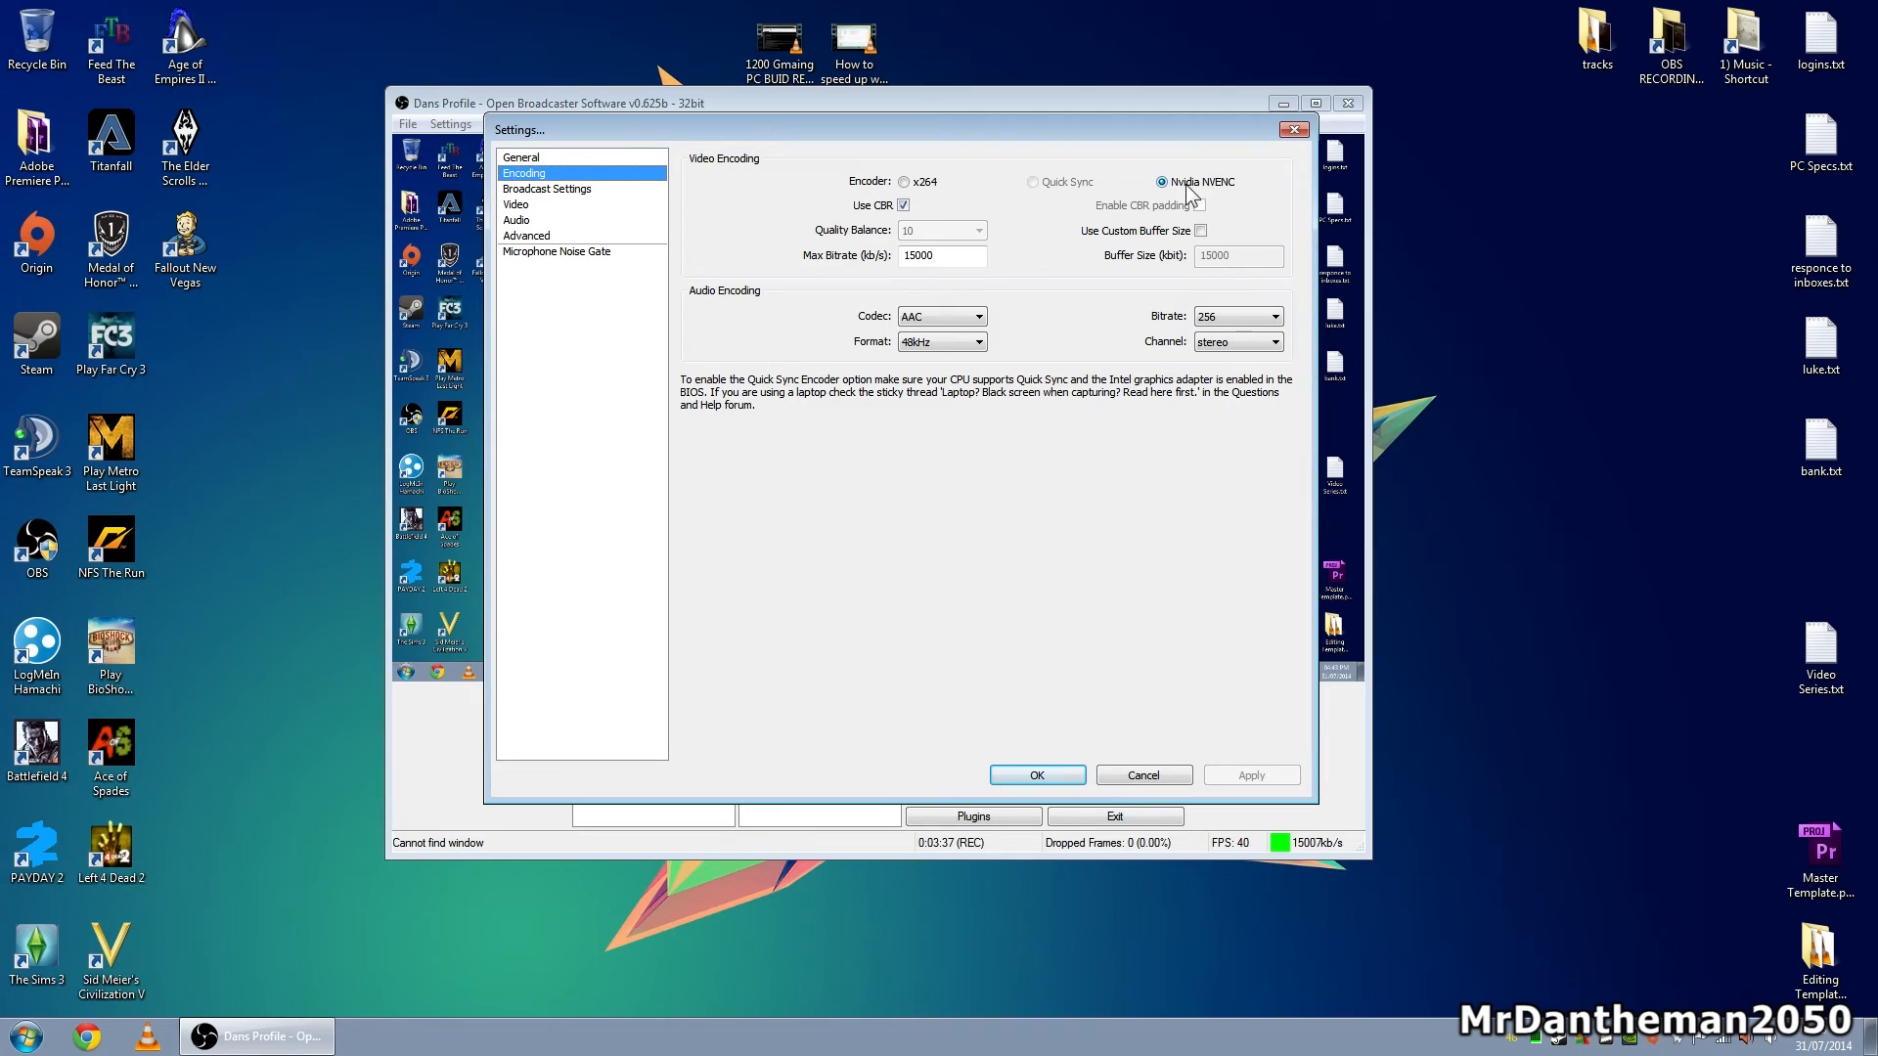
{"action": "mouse_move", "coordinate": [1205, 213]}
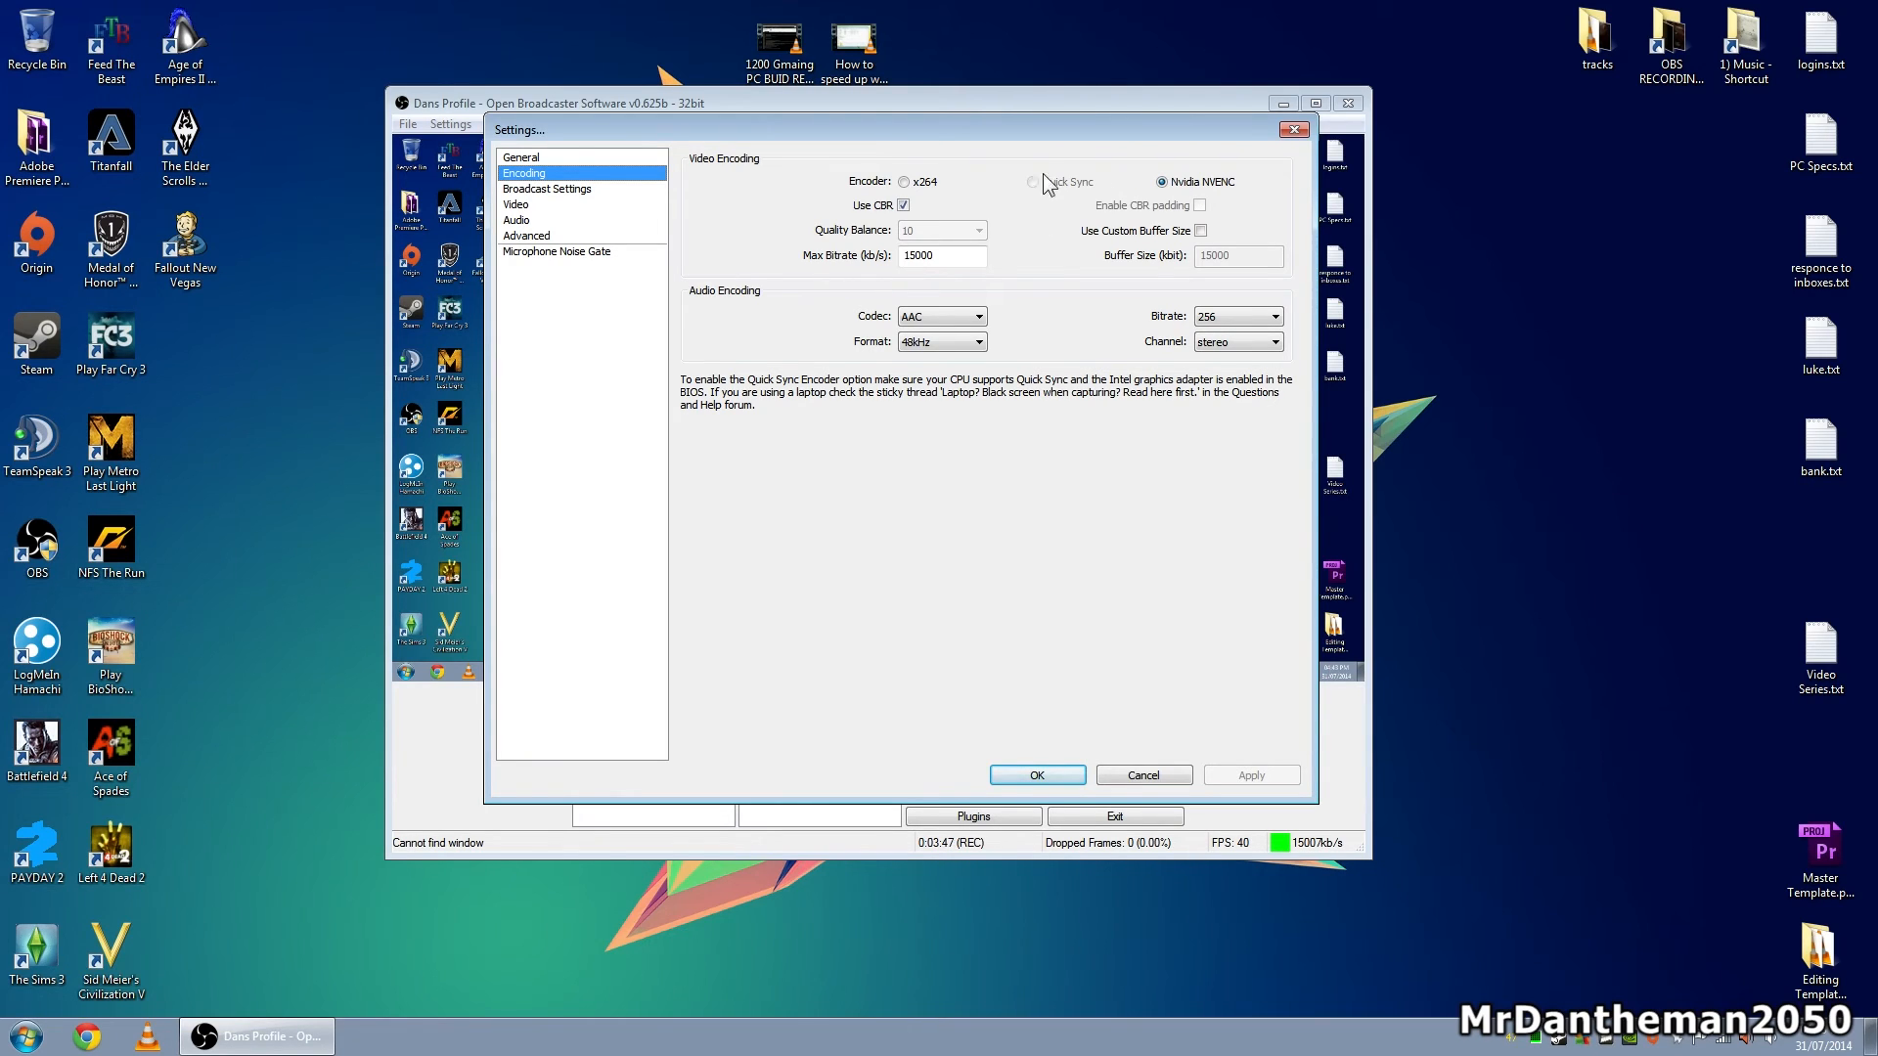
{"action": "mouse_move", "coordinate": [1082, 183]}
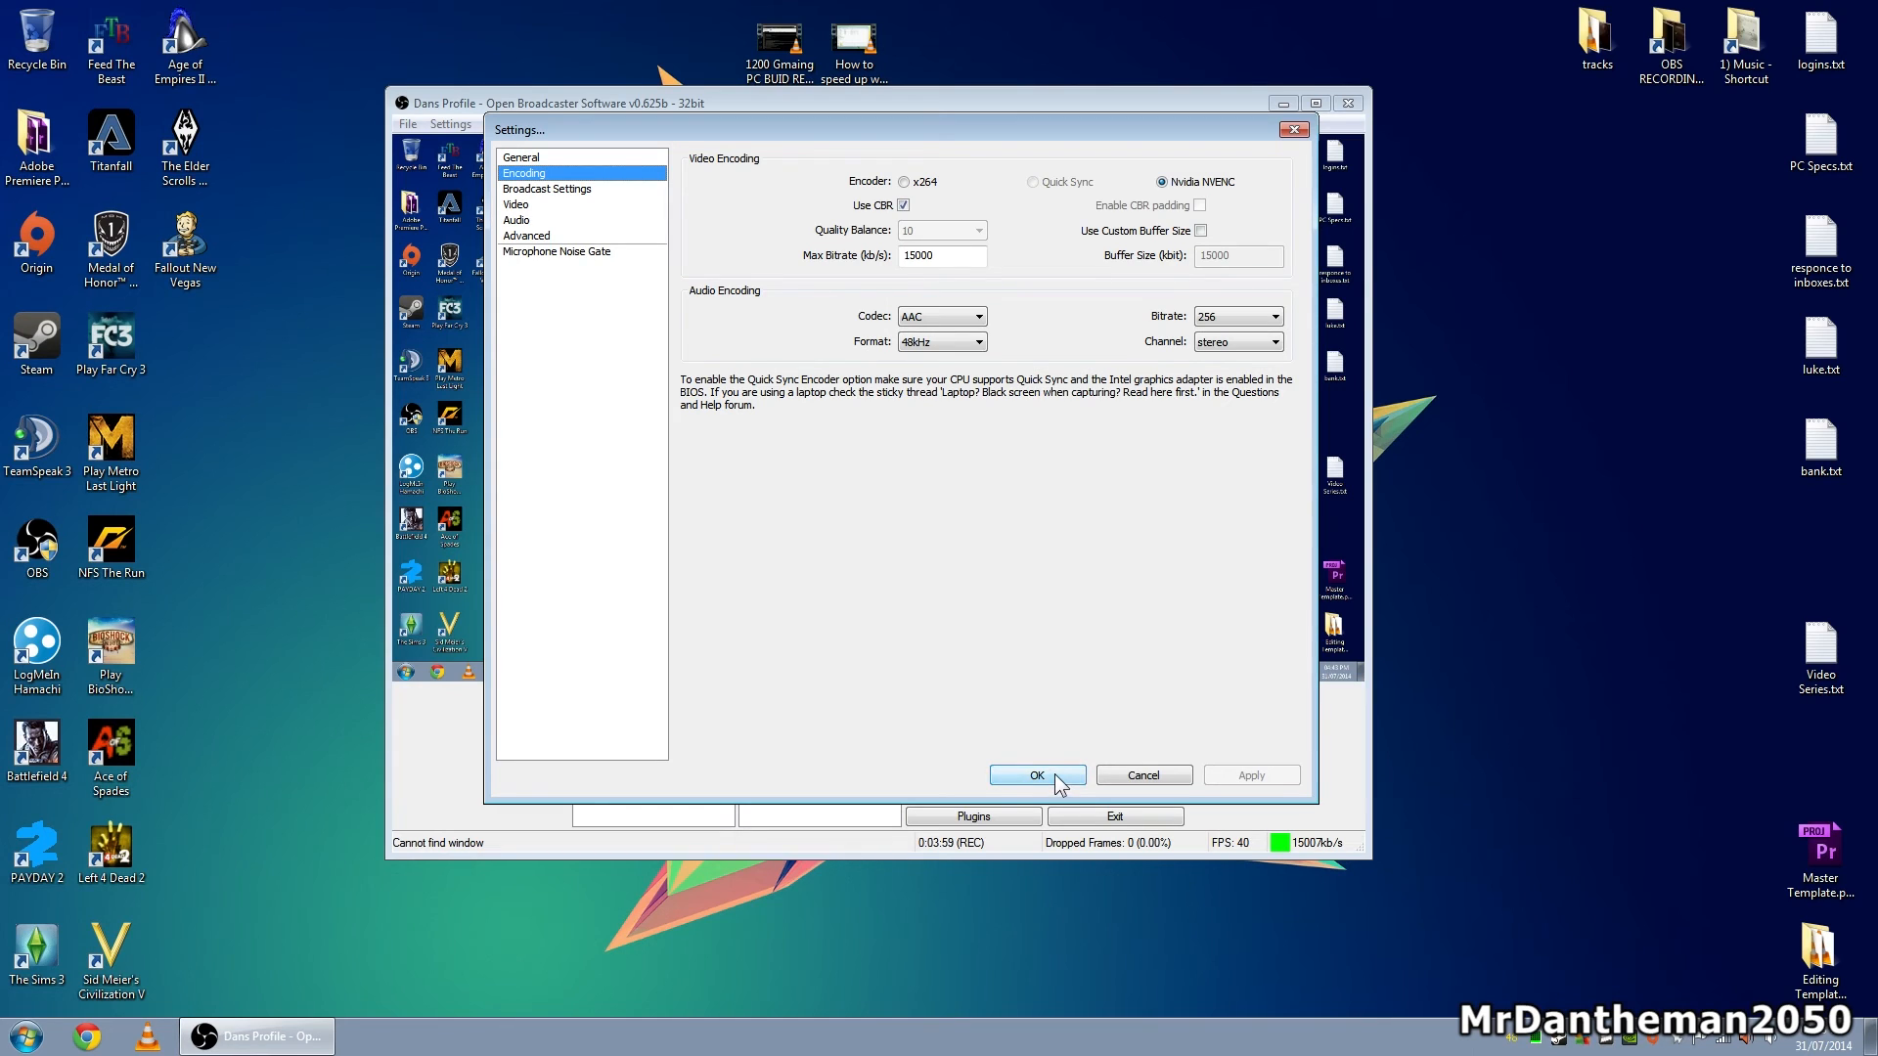
{"action": "left_click", "coordinate": [1037, 774]}
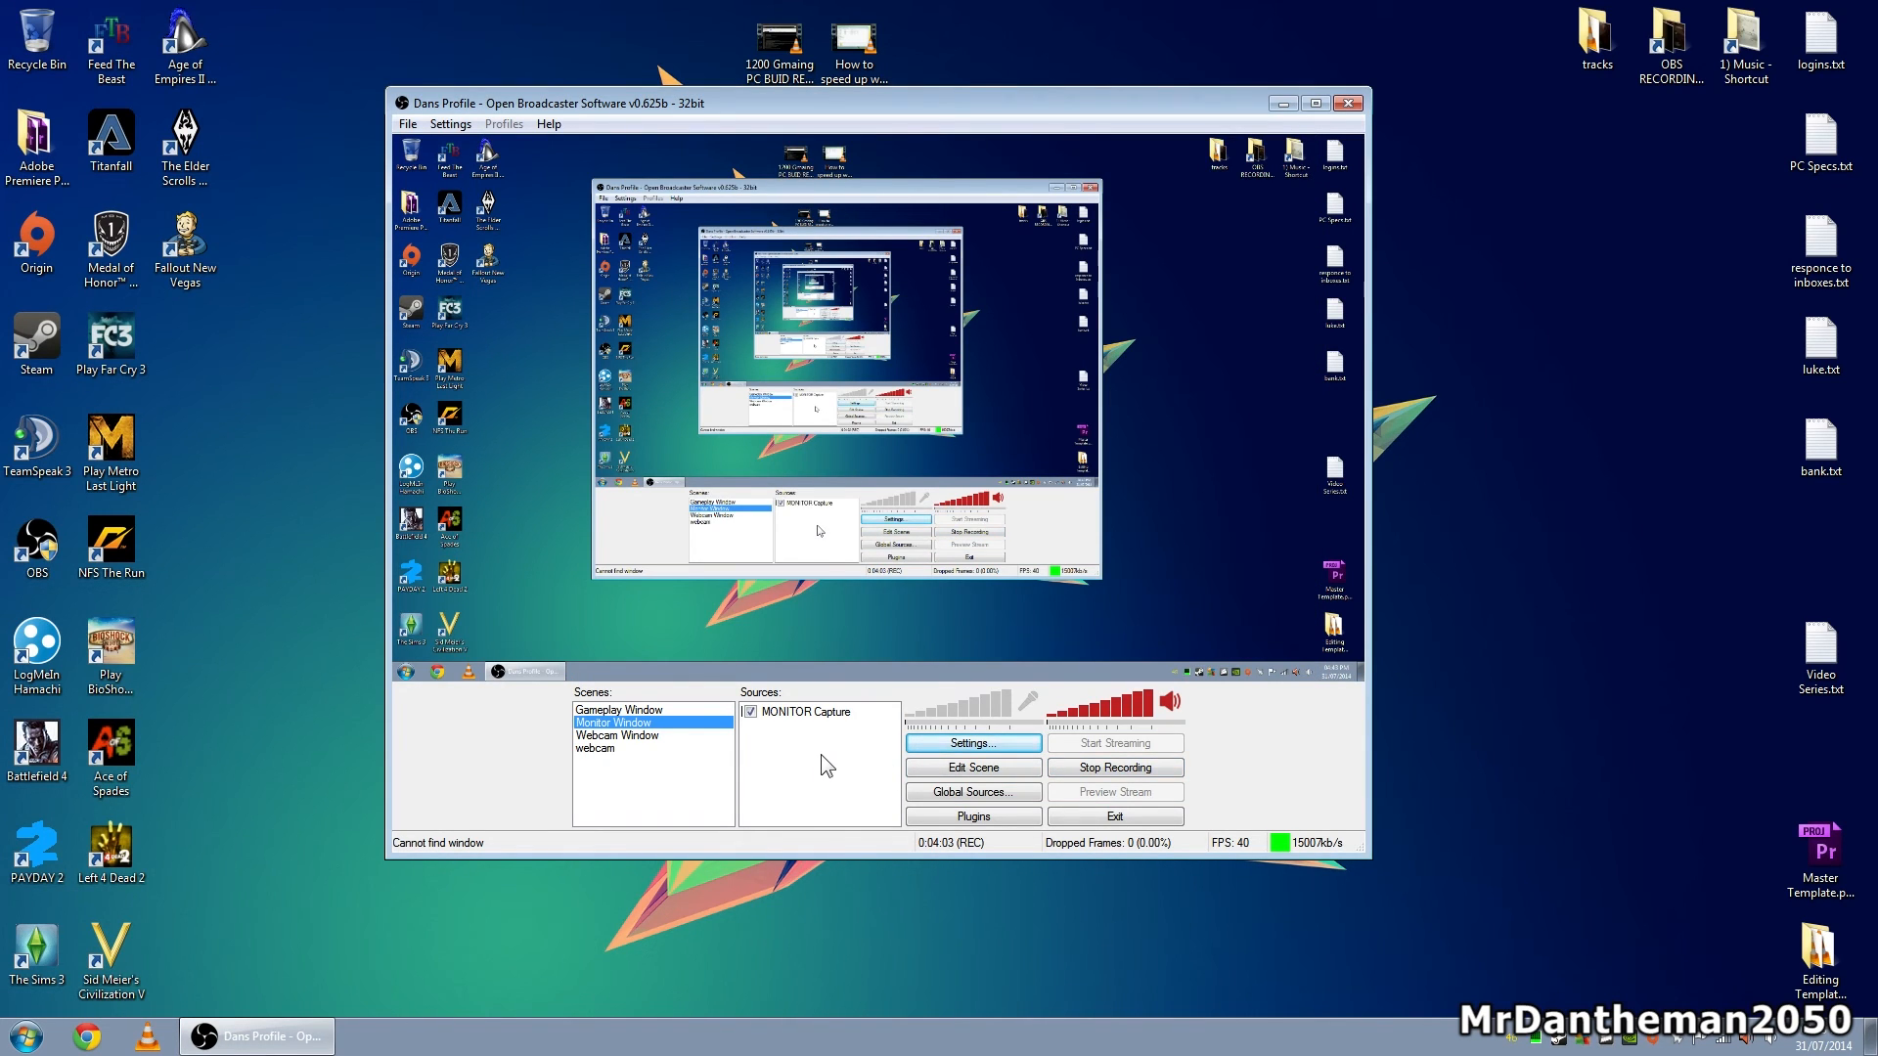
- Review and close the global sources, then show the source types addable to Monitor Window
{"action": "left_click", "coordinate": [973, 792]}
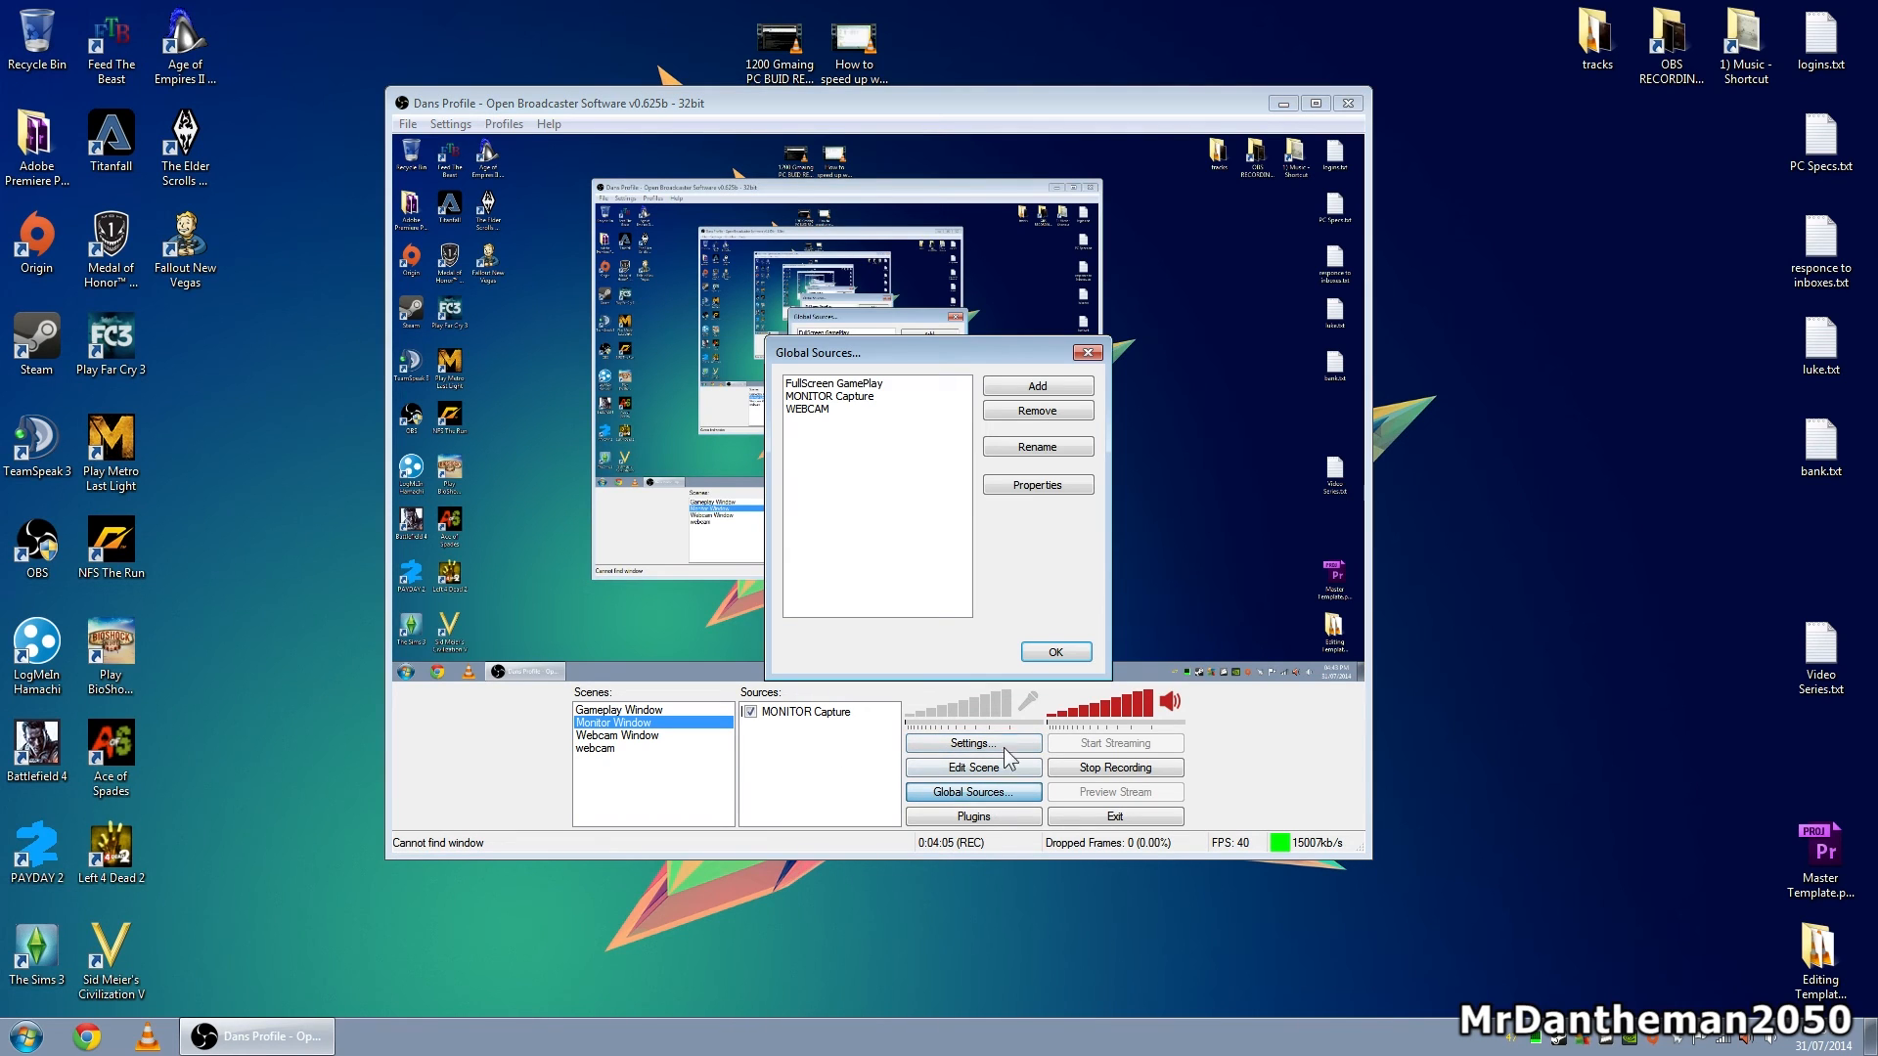
{"action": "left_click", "coordinate": [1055, 652]}
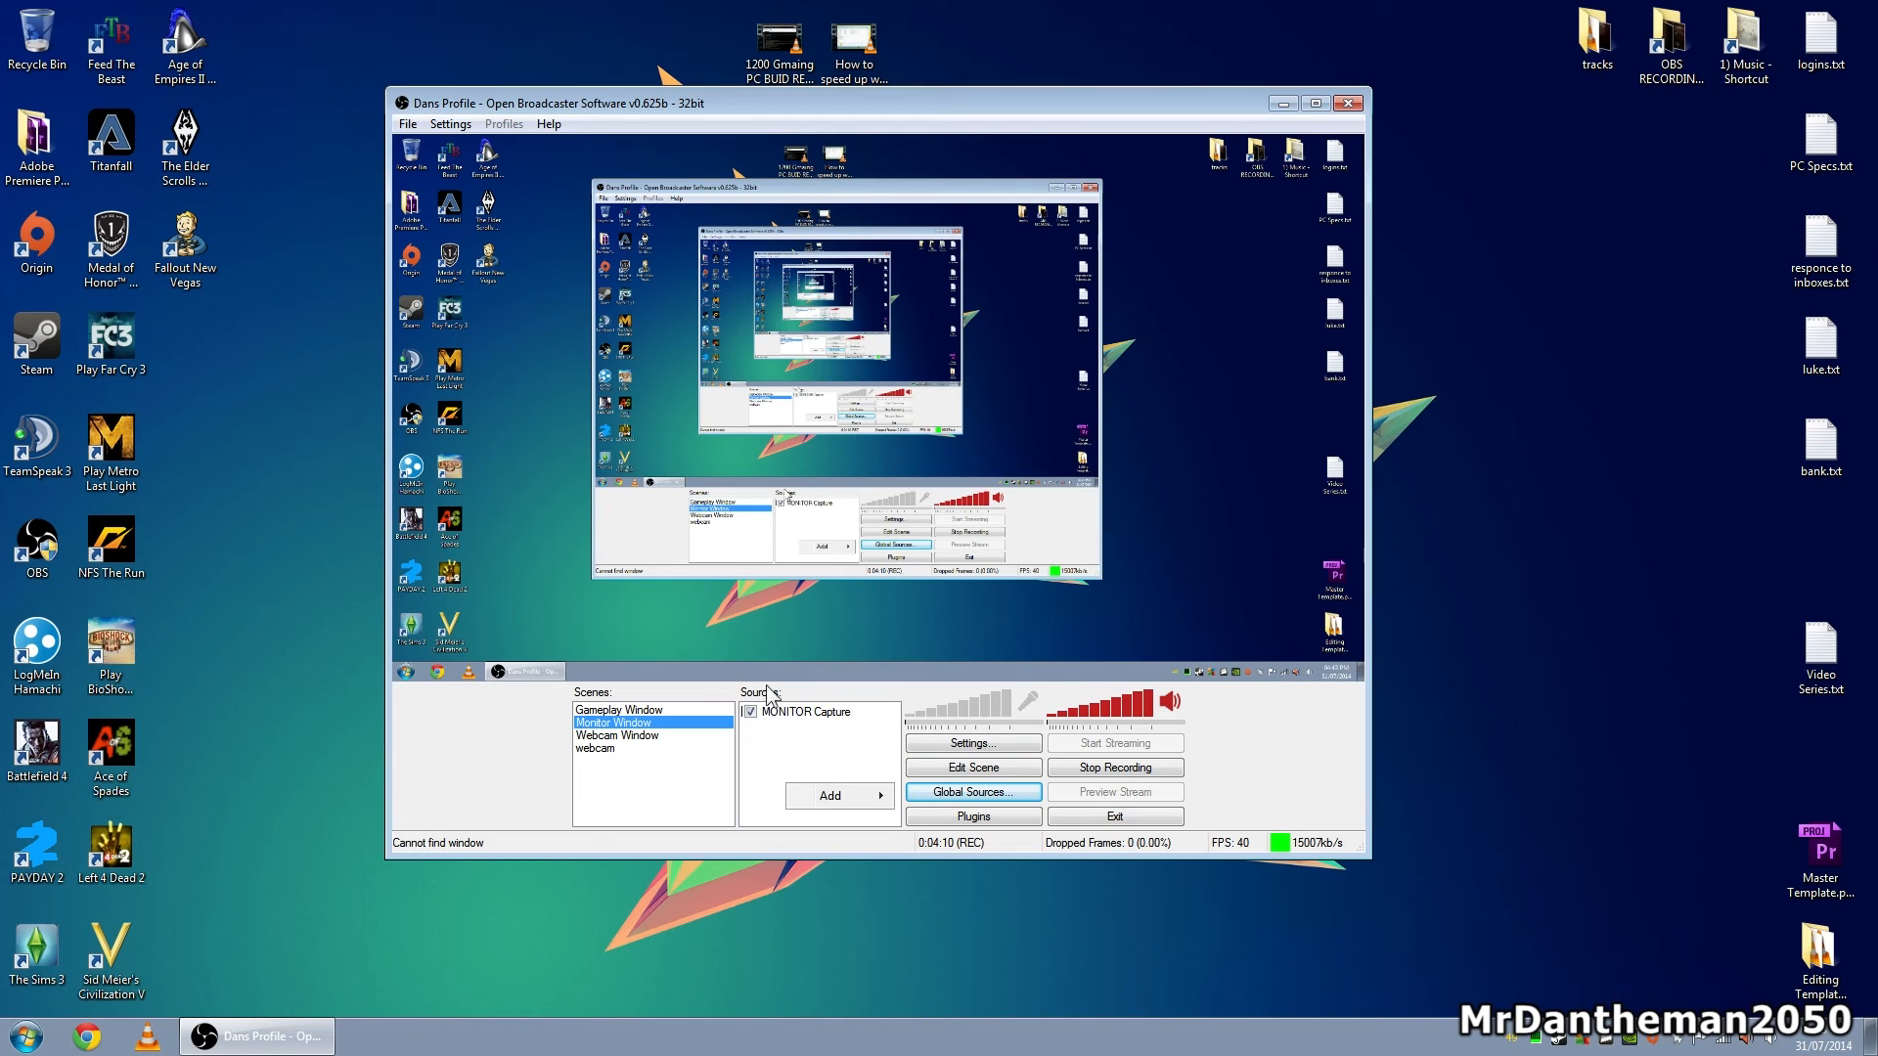
{"action": "left_click", "coordinate": [839, 795]}
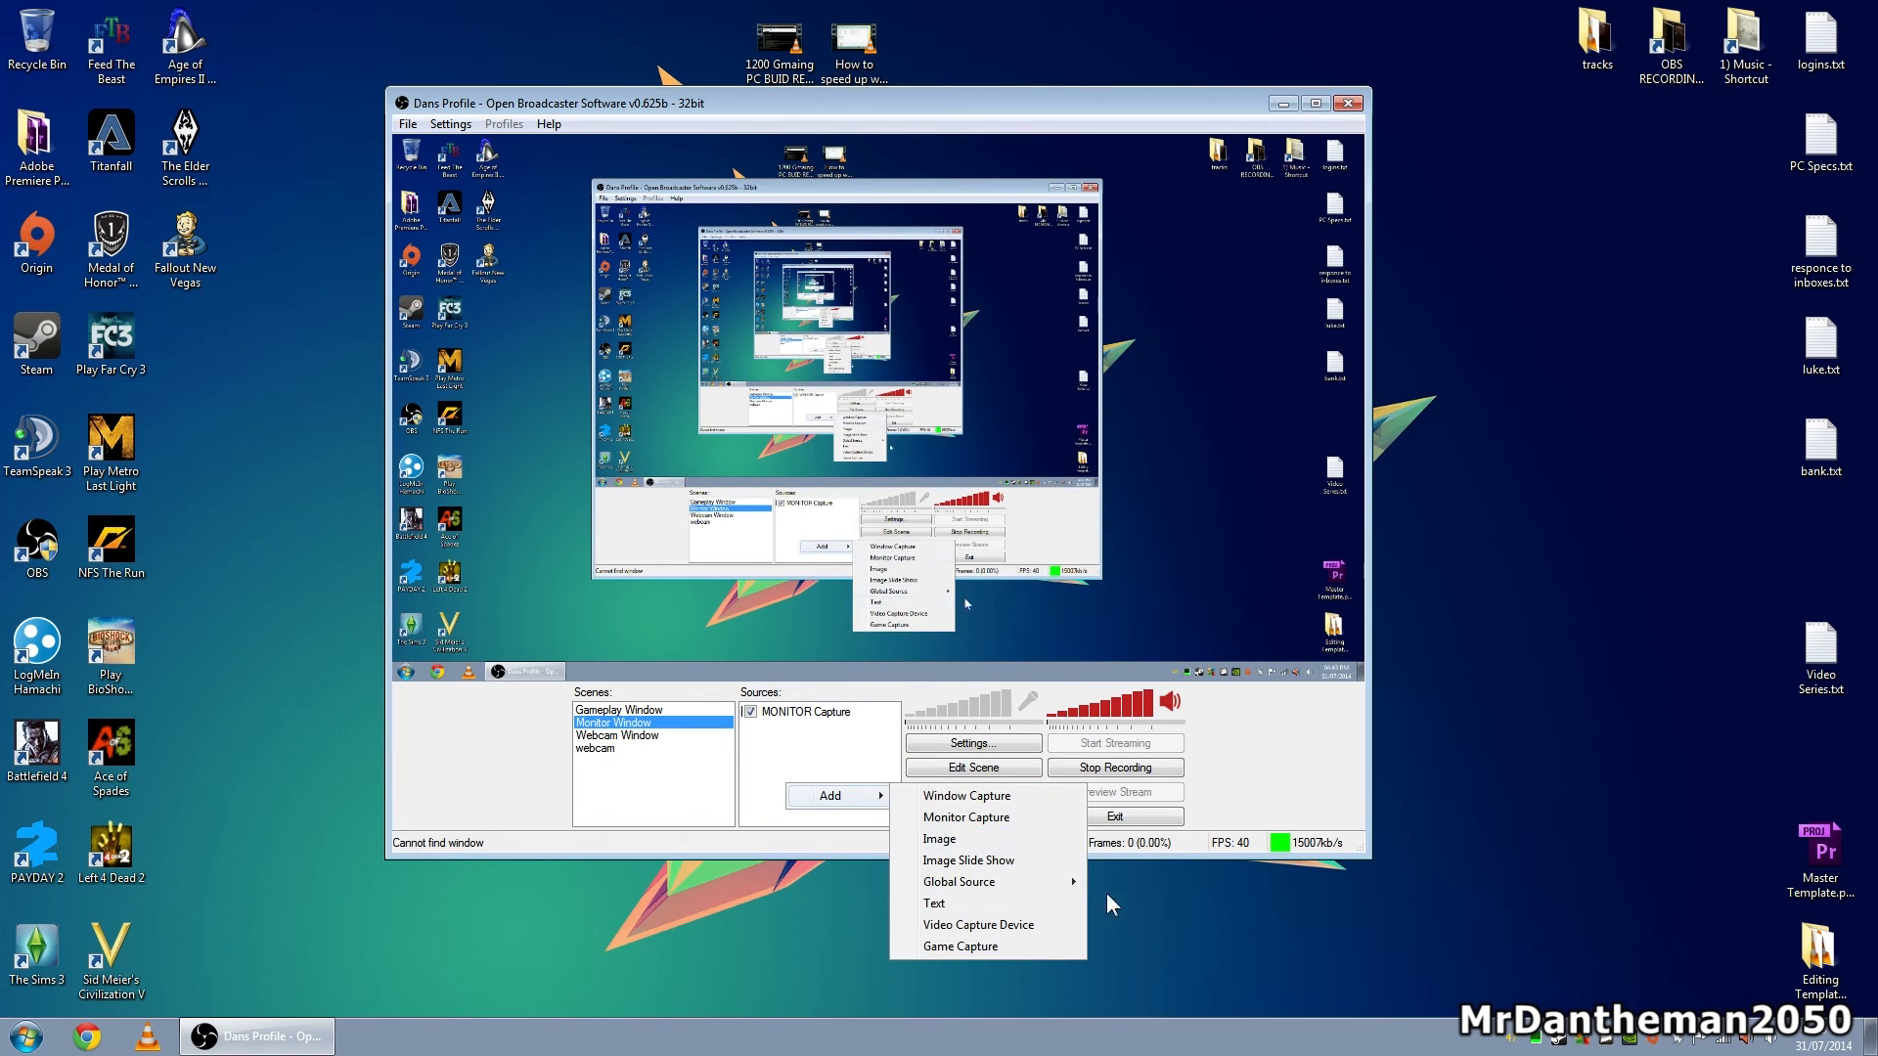
{"action": "mouse_move", "coordinate": [960, 882]}
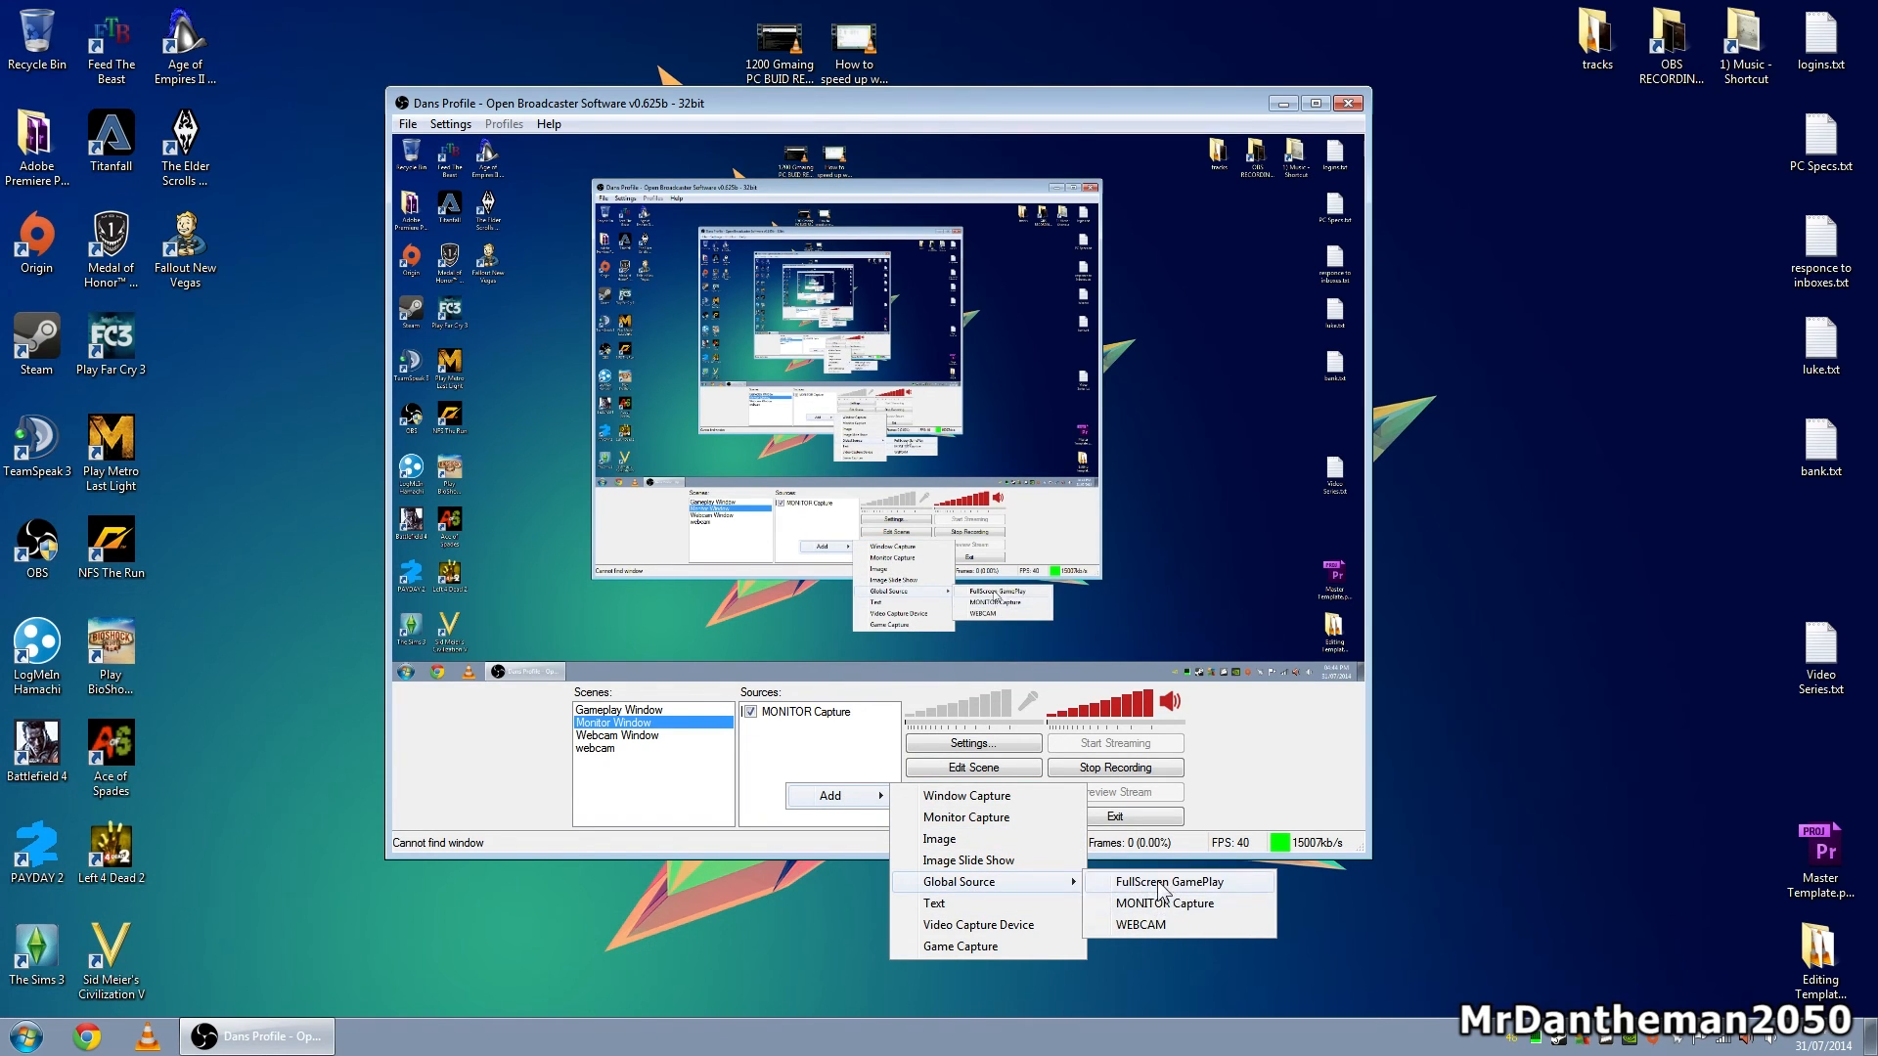